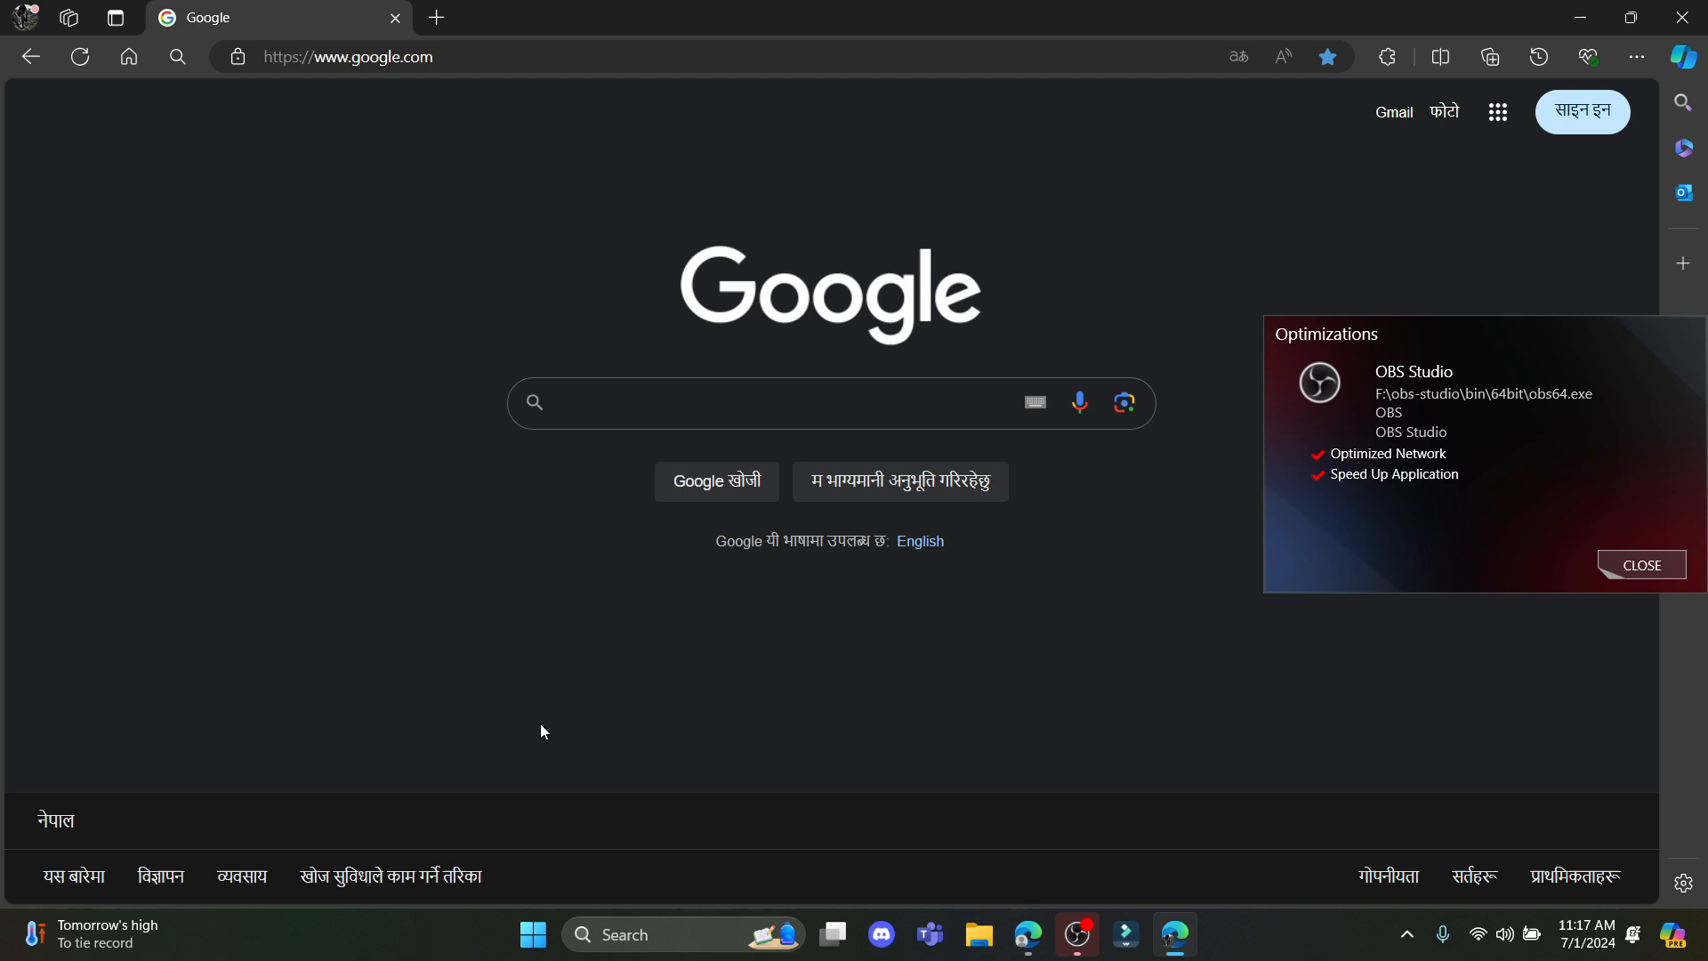
# Step: Click into the Google search box to start a Microsoft Rewards search
pyautogui.click(1639, 565)
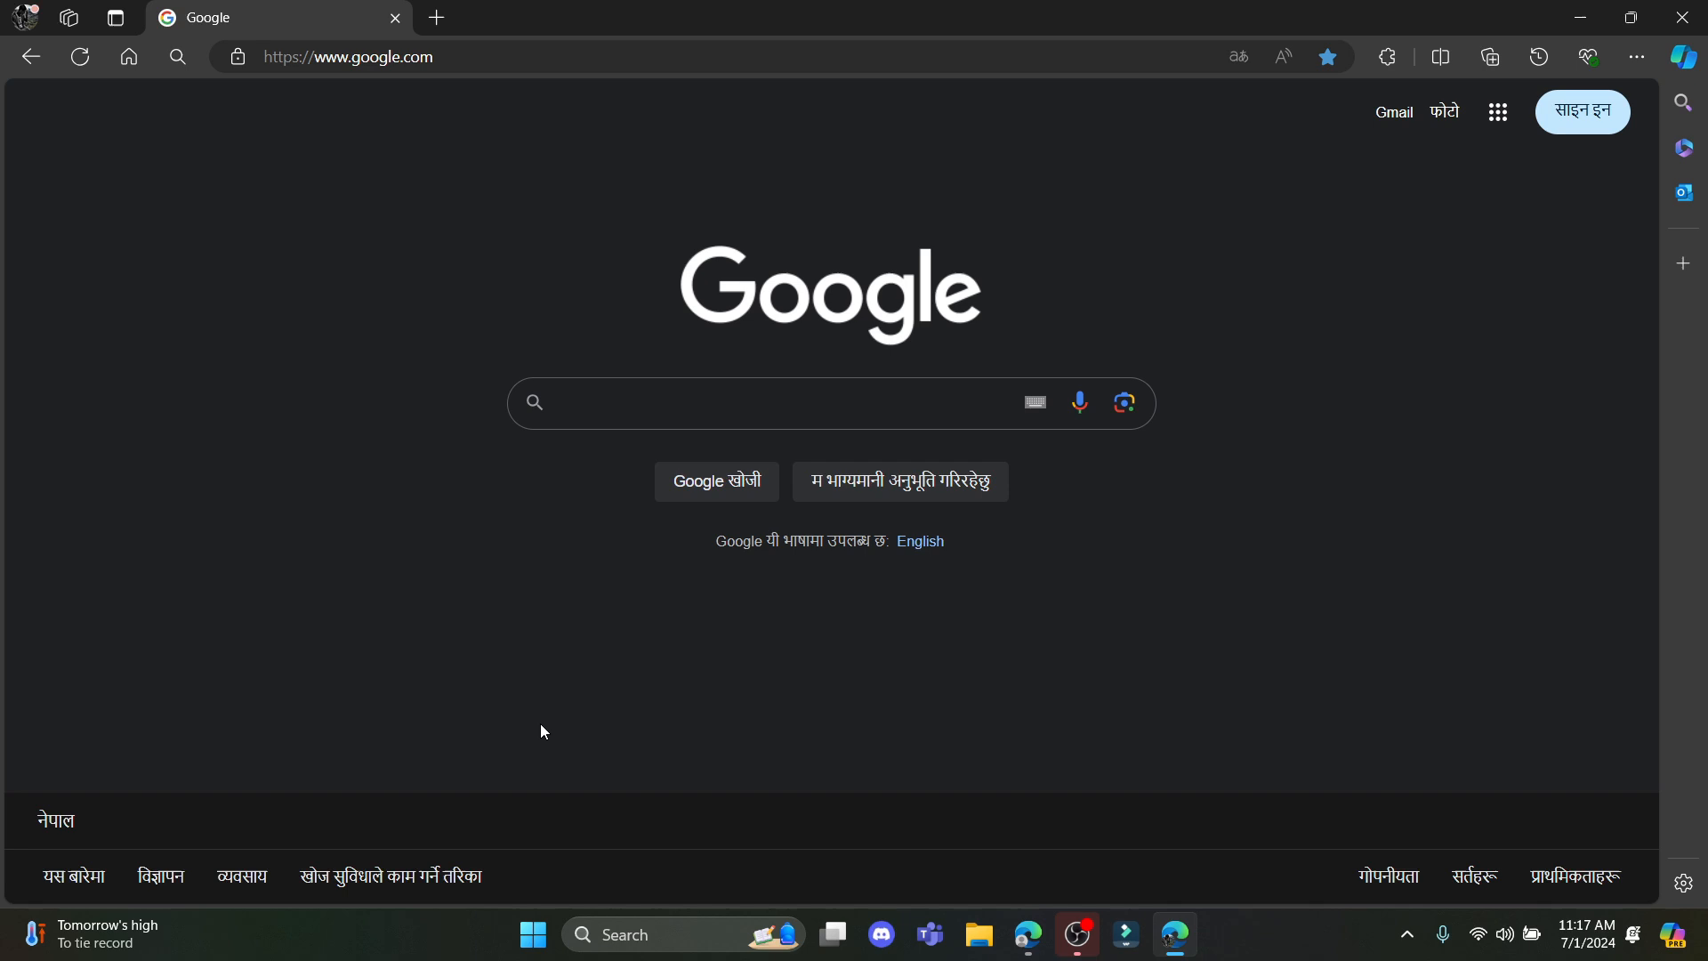
pyautogui.moveTo(533, 704)
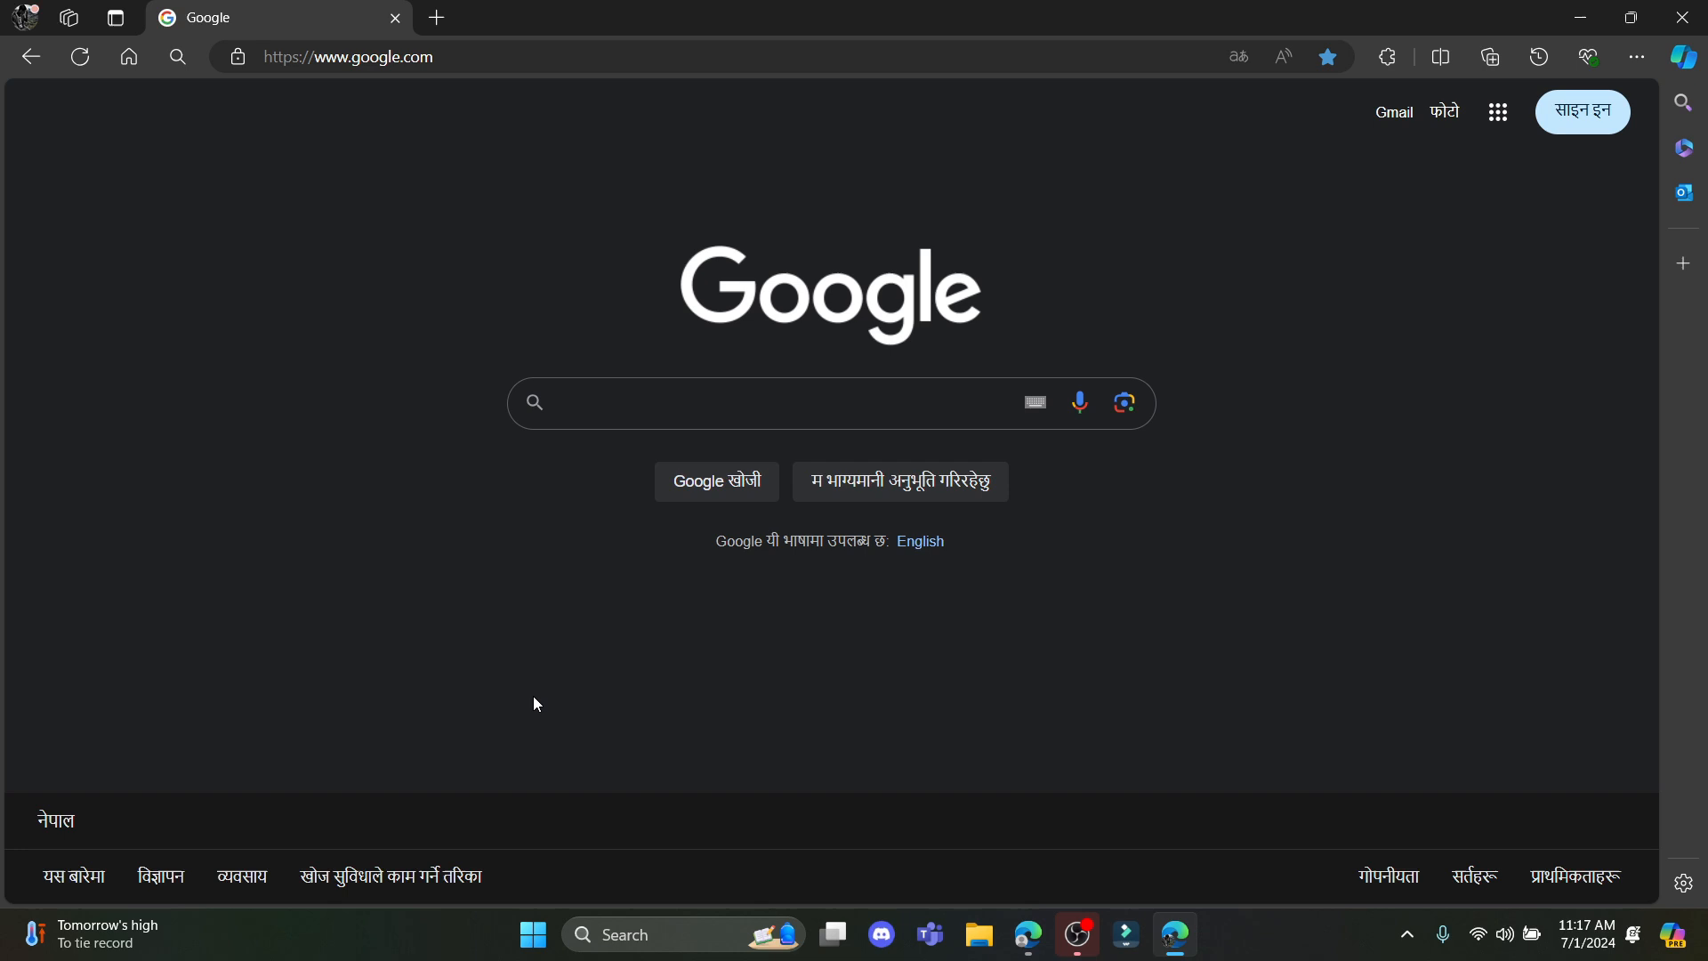
pyautogui.moveTo(442, 23)
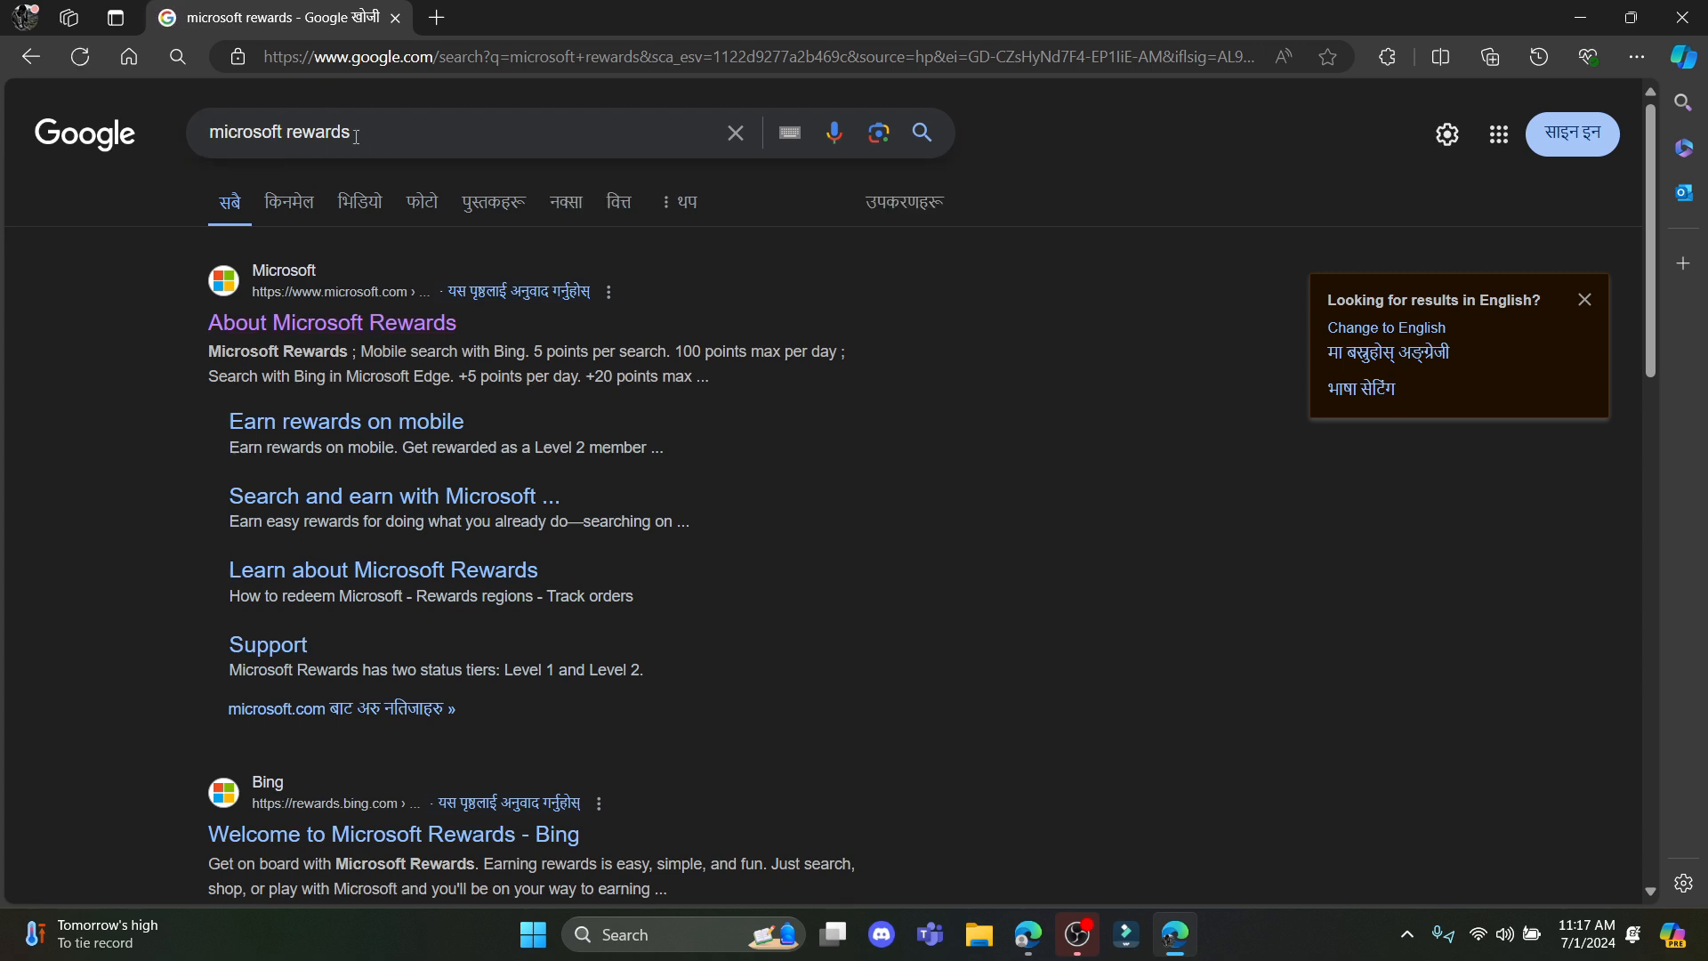
pyautogui.moveTo(276, 331)
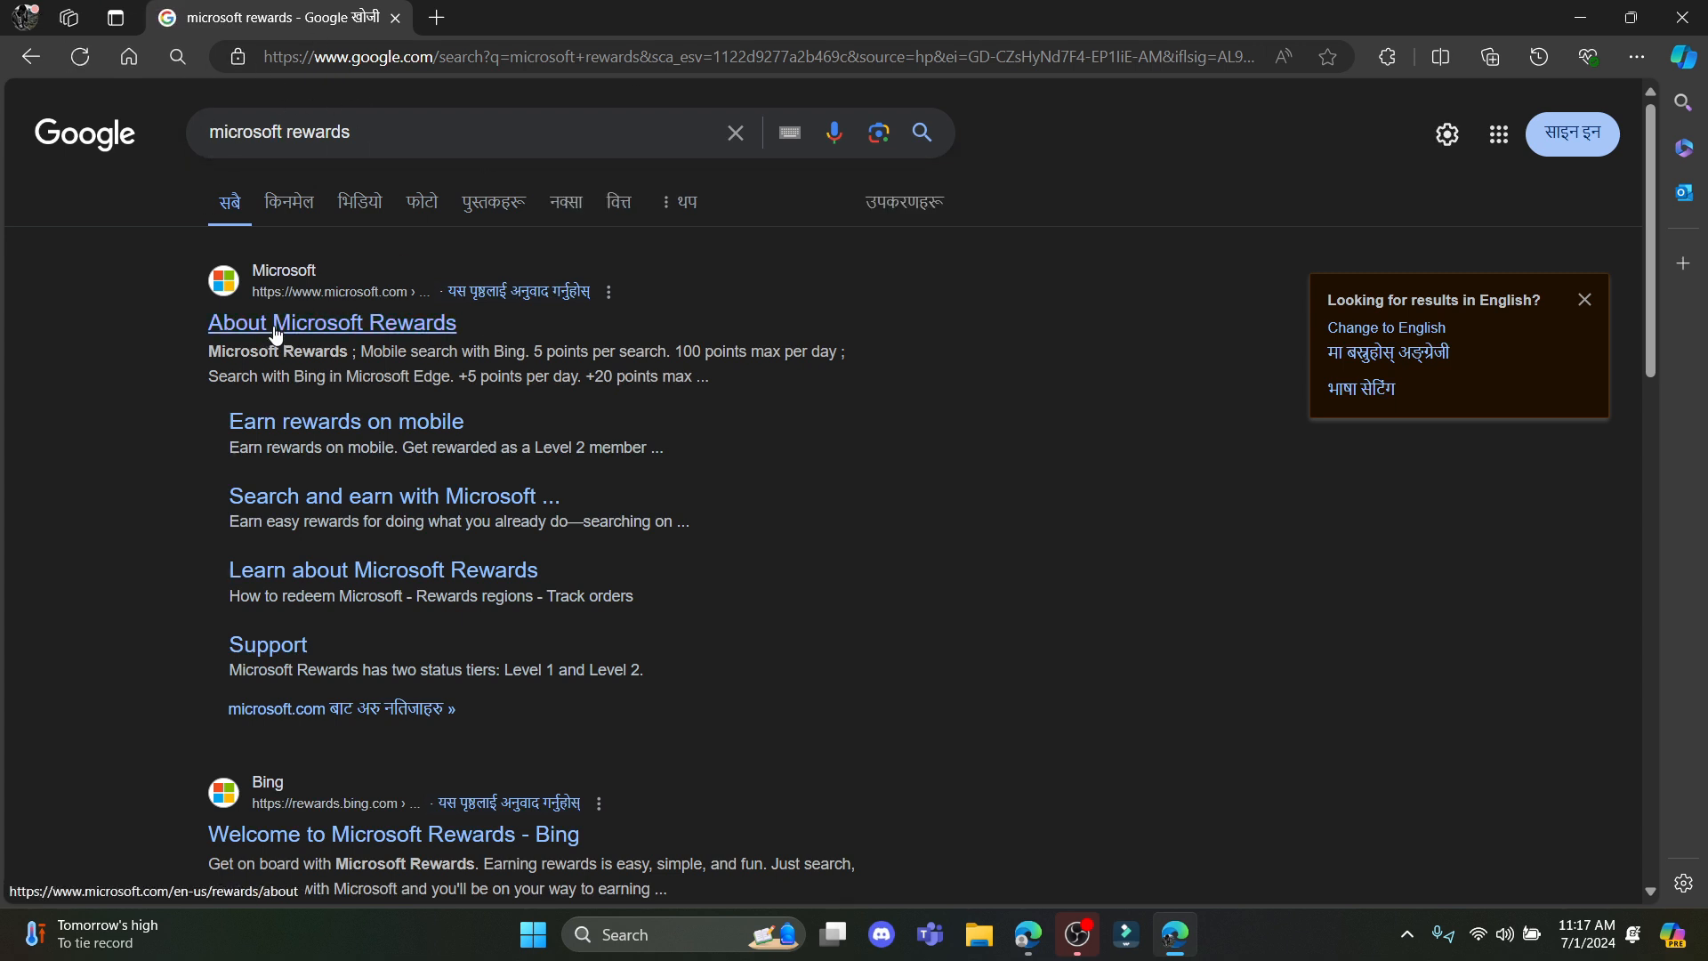
# Step: Open the 'About Microsoft Rewards' result, then go to the Redeem catalogue
pyautogui.click(331, 322)
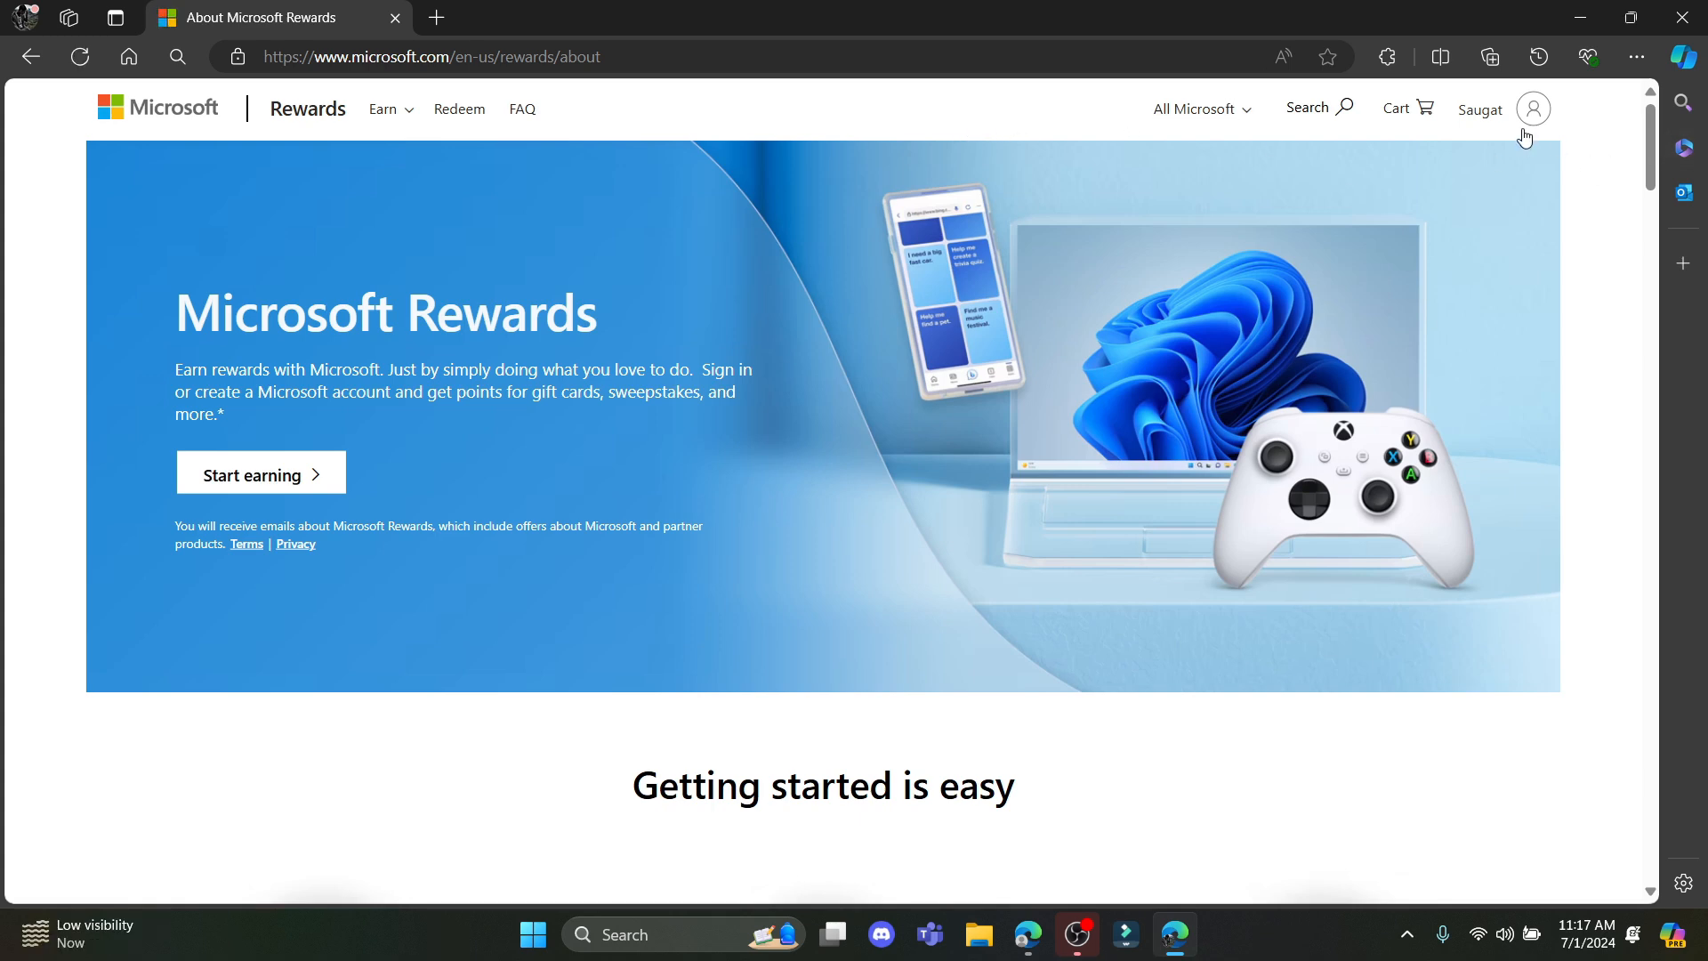
pyautogui.moveTo(376, 114)
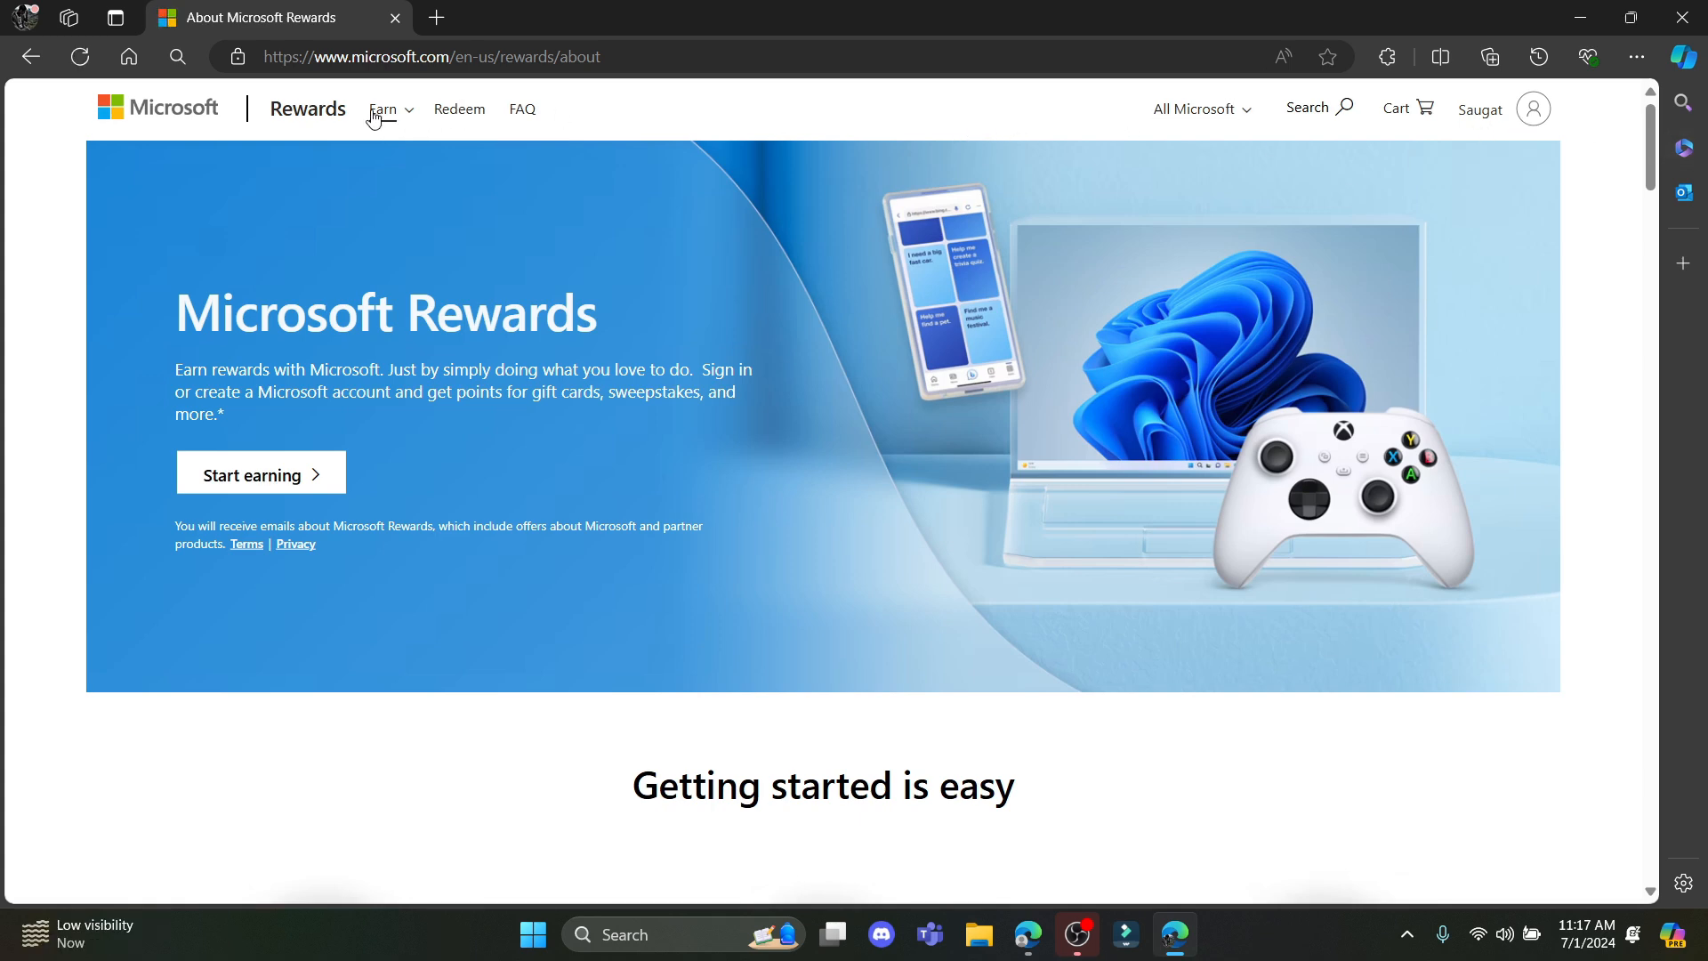
pyautogui.click(459, 108)
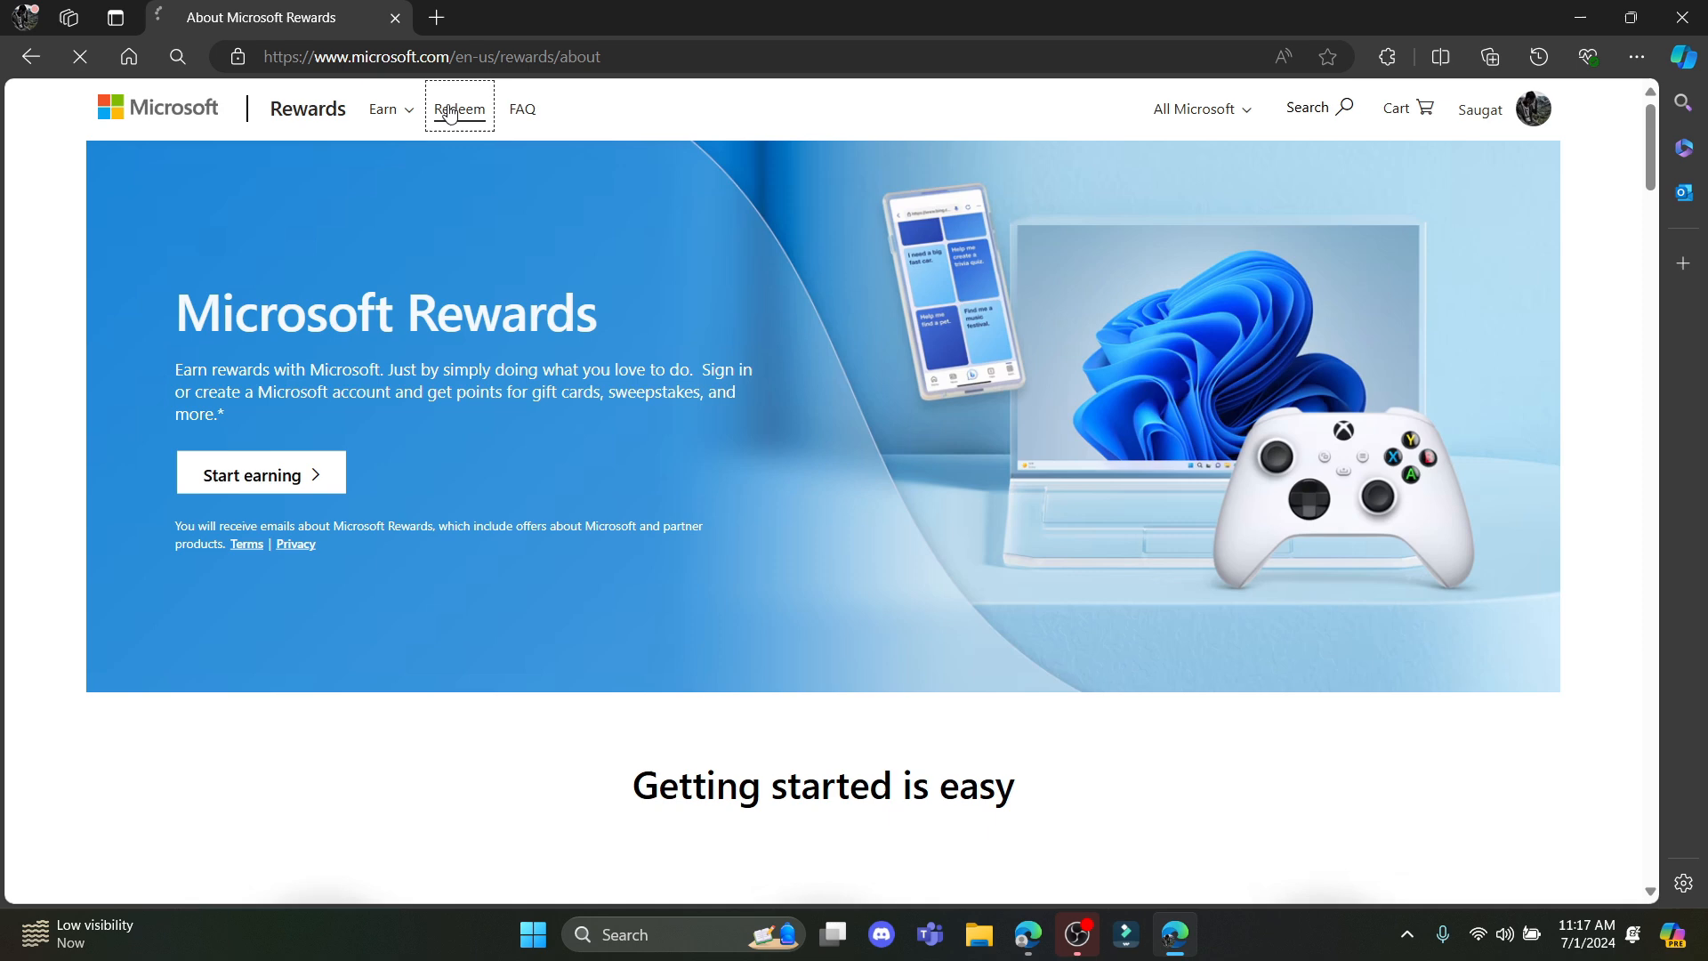
pyautogui.click(457, 107)
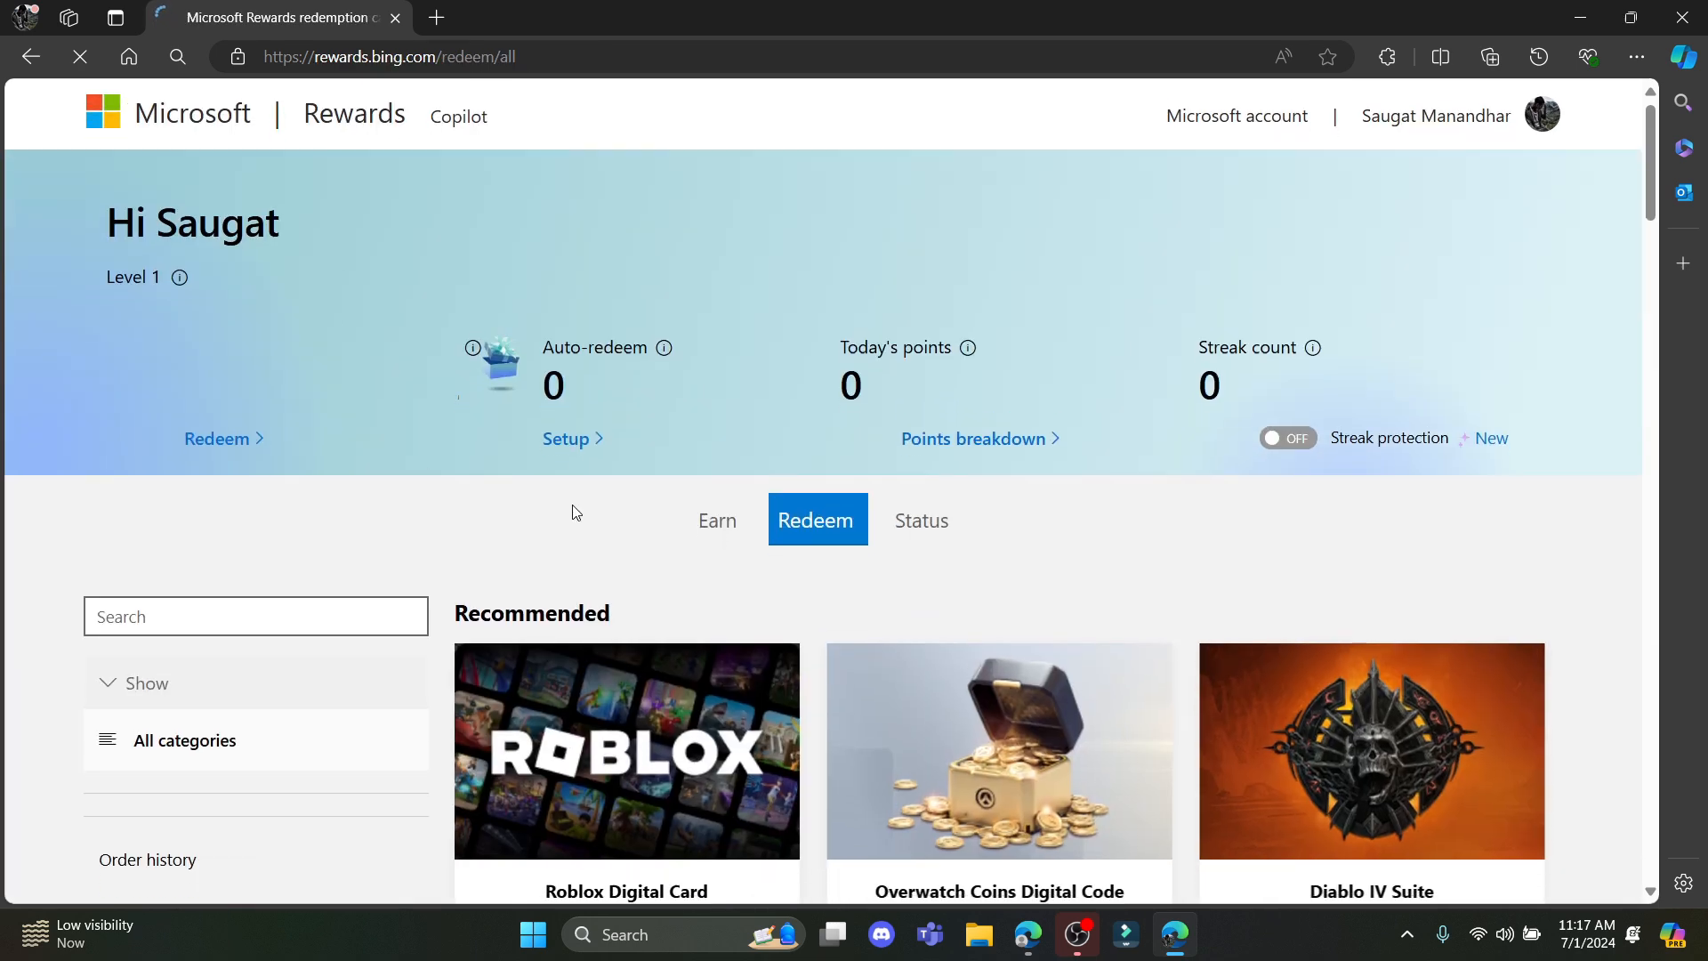
# Step: Select the 100 Robux Roblox Digital Card and start redeeming it
pyautogui.scroll(-3)
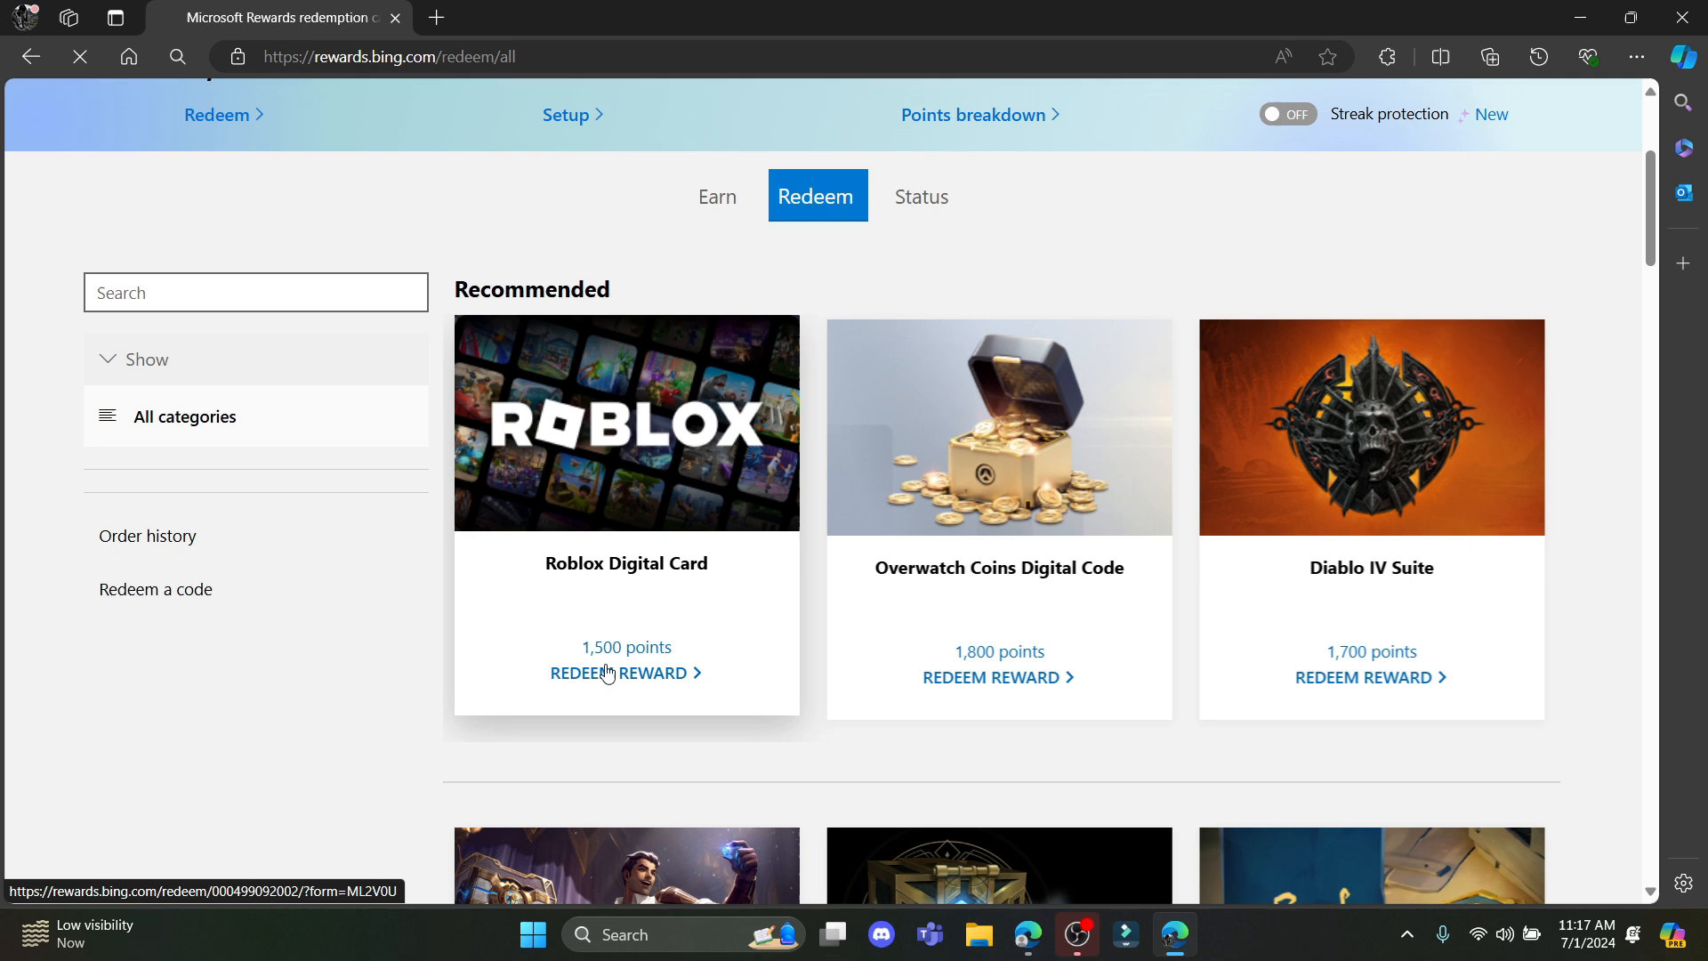
pyautogui.click(617, 673)
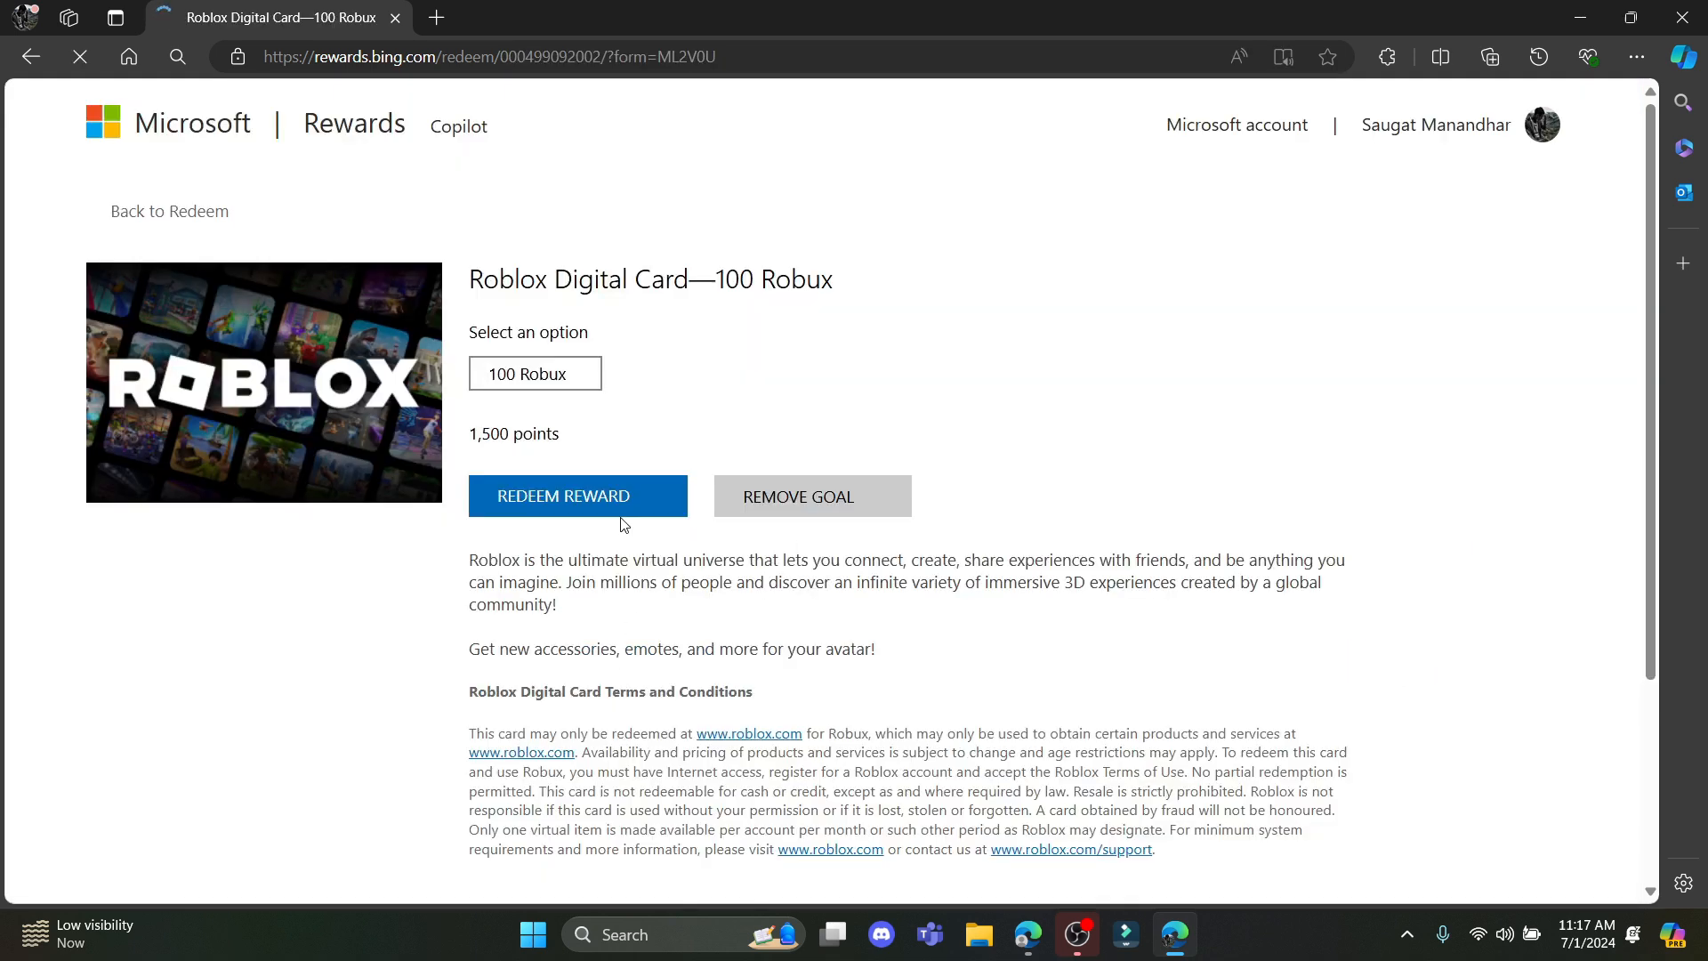
pyautogui.click(533, 373)
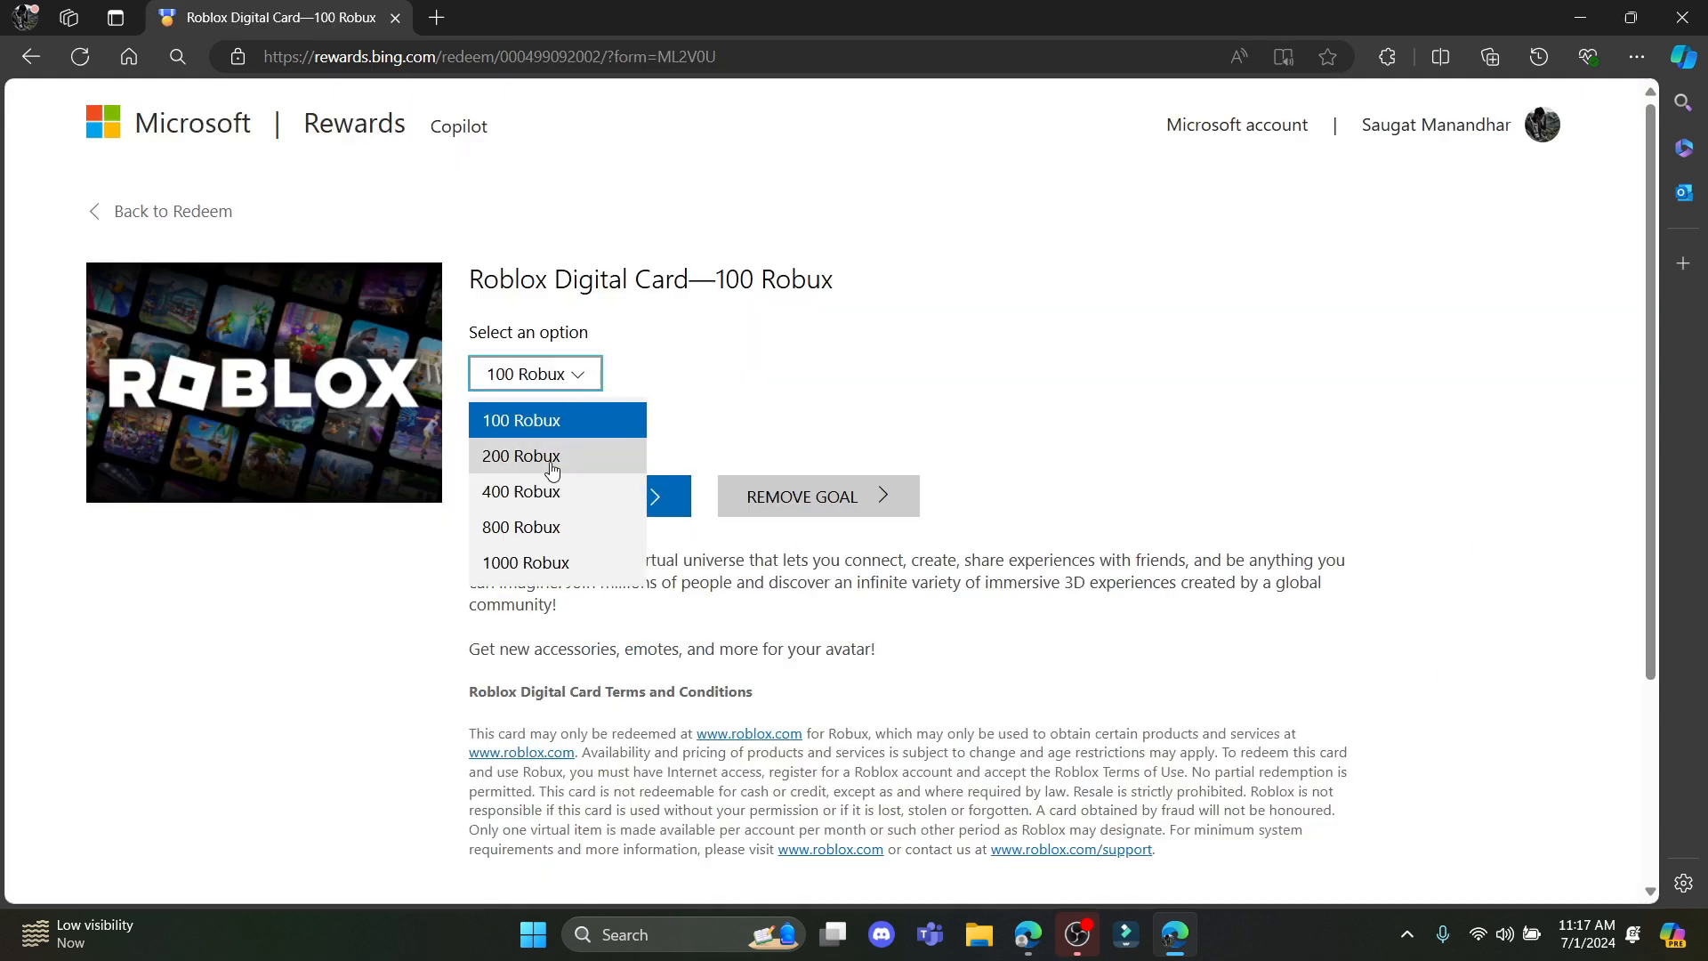
pyautogui.click(521, 456)
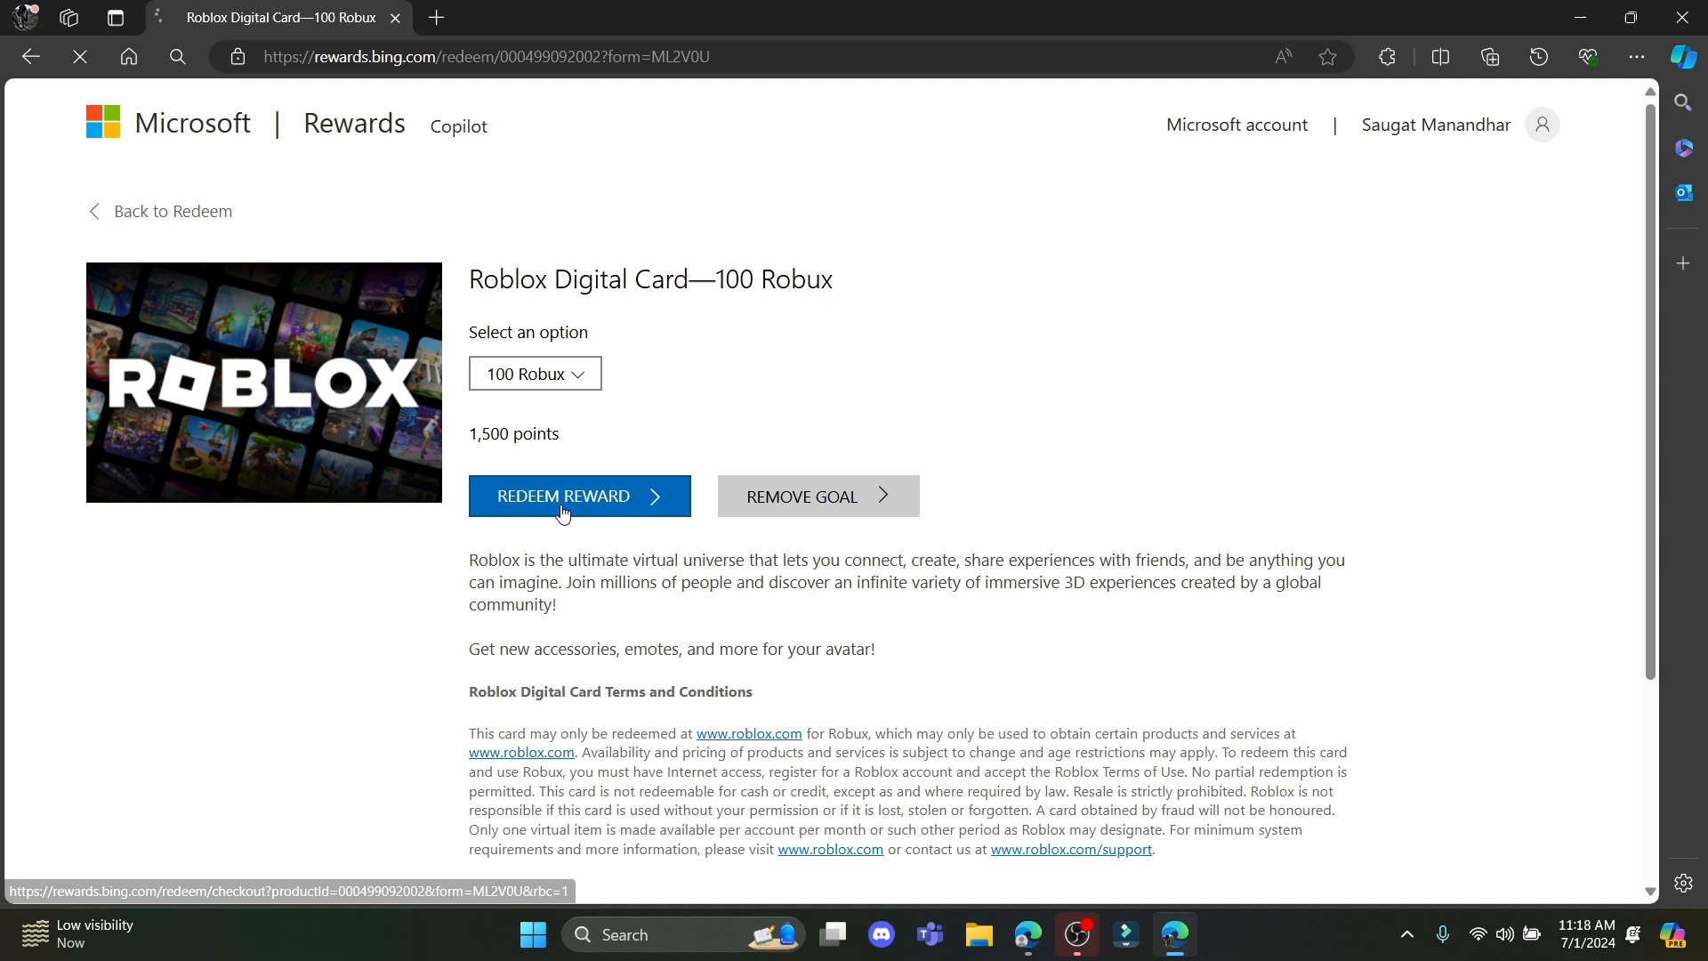
pyautogui.click(563, 495)
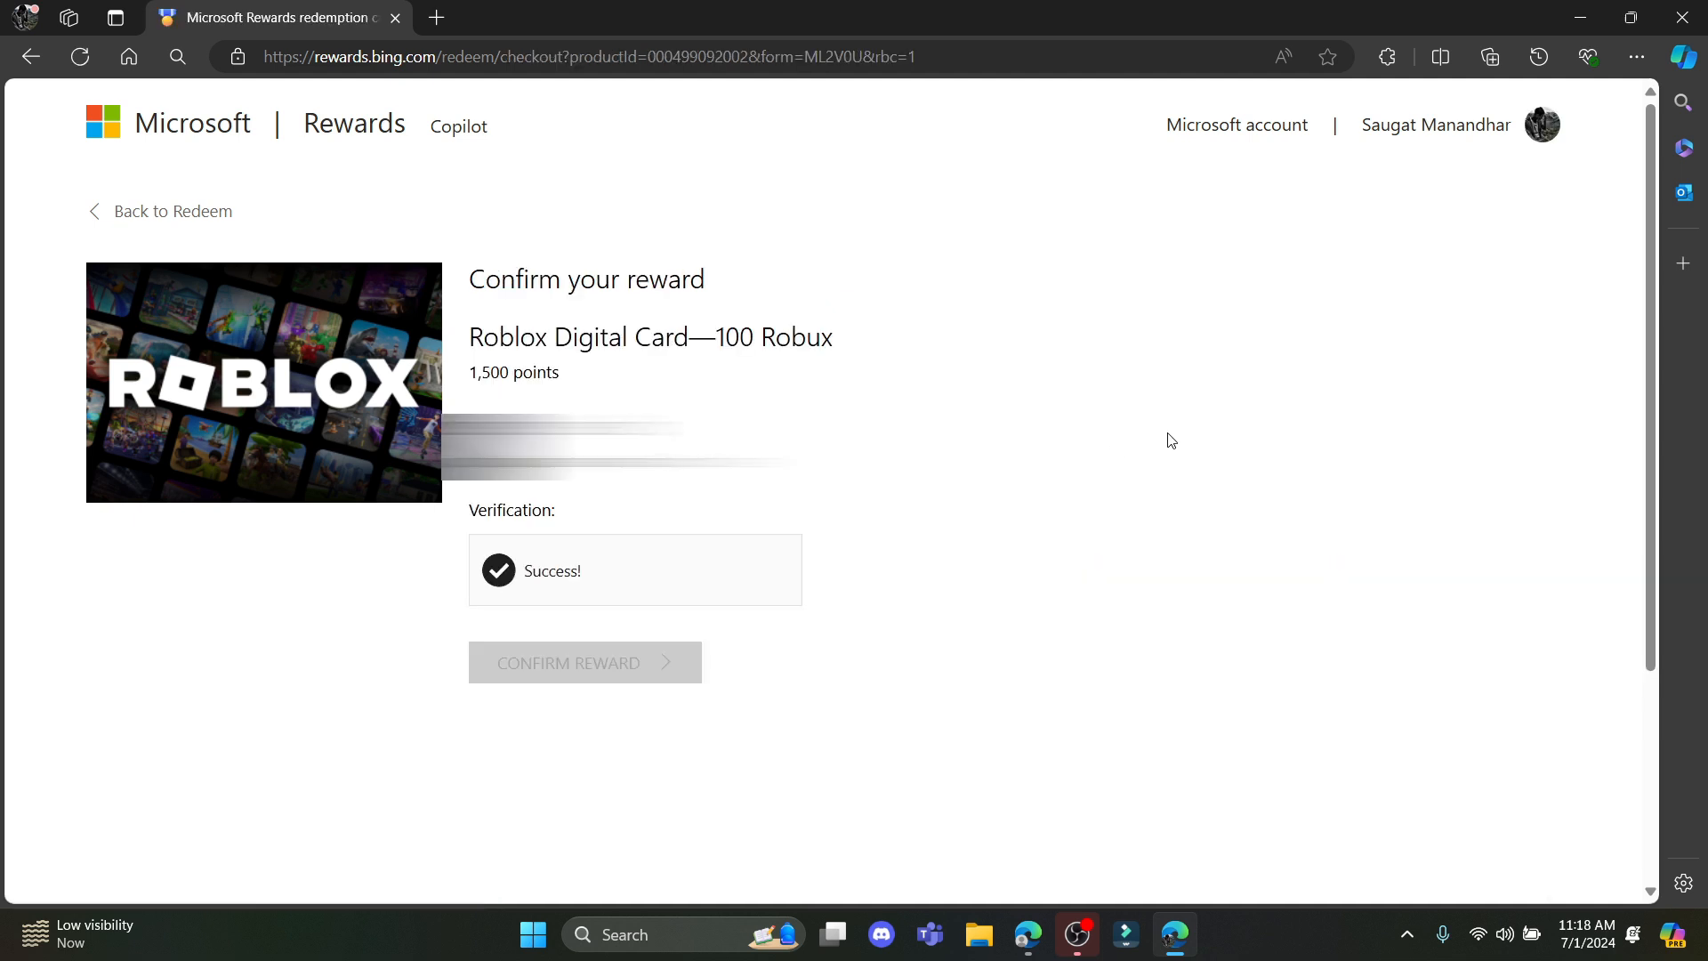
pyautogui.moveTo(523, 514)
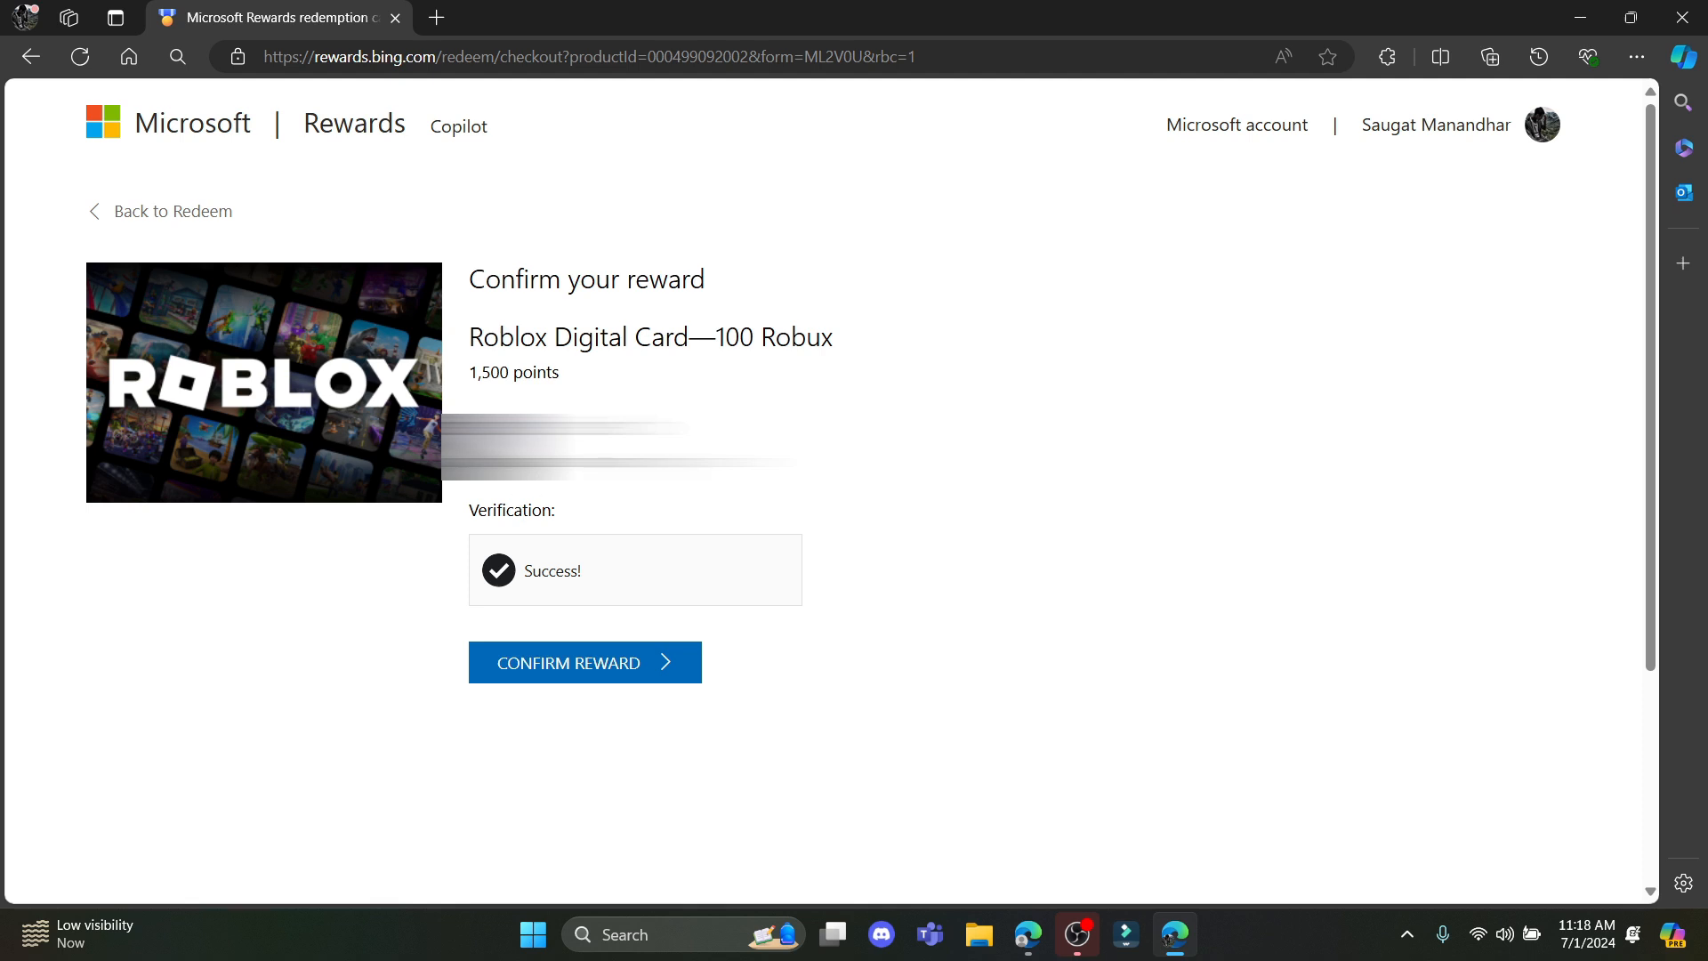
# Step: Confirm the Roblox reward and choose 'Call me on a mobile phone number' verification
pyautogui.click(586, 662)
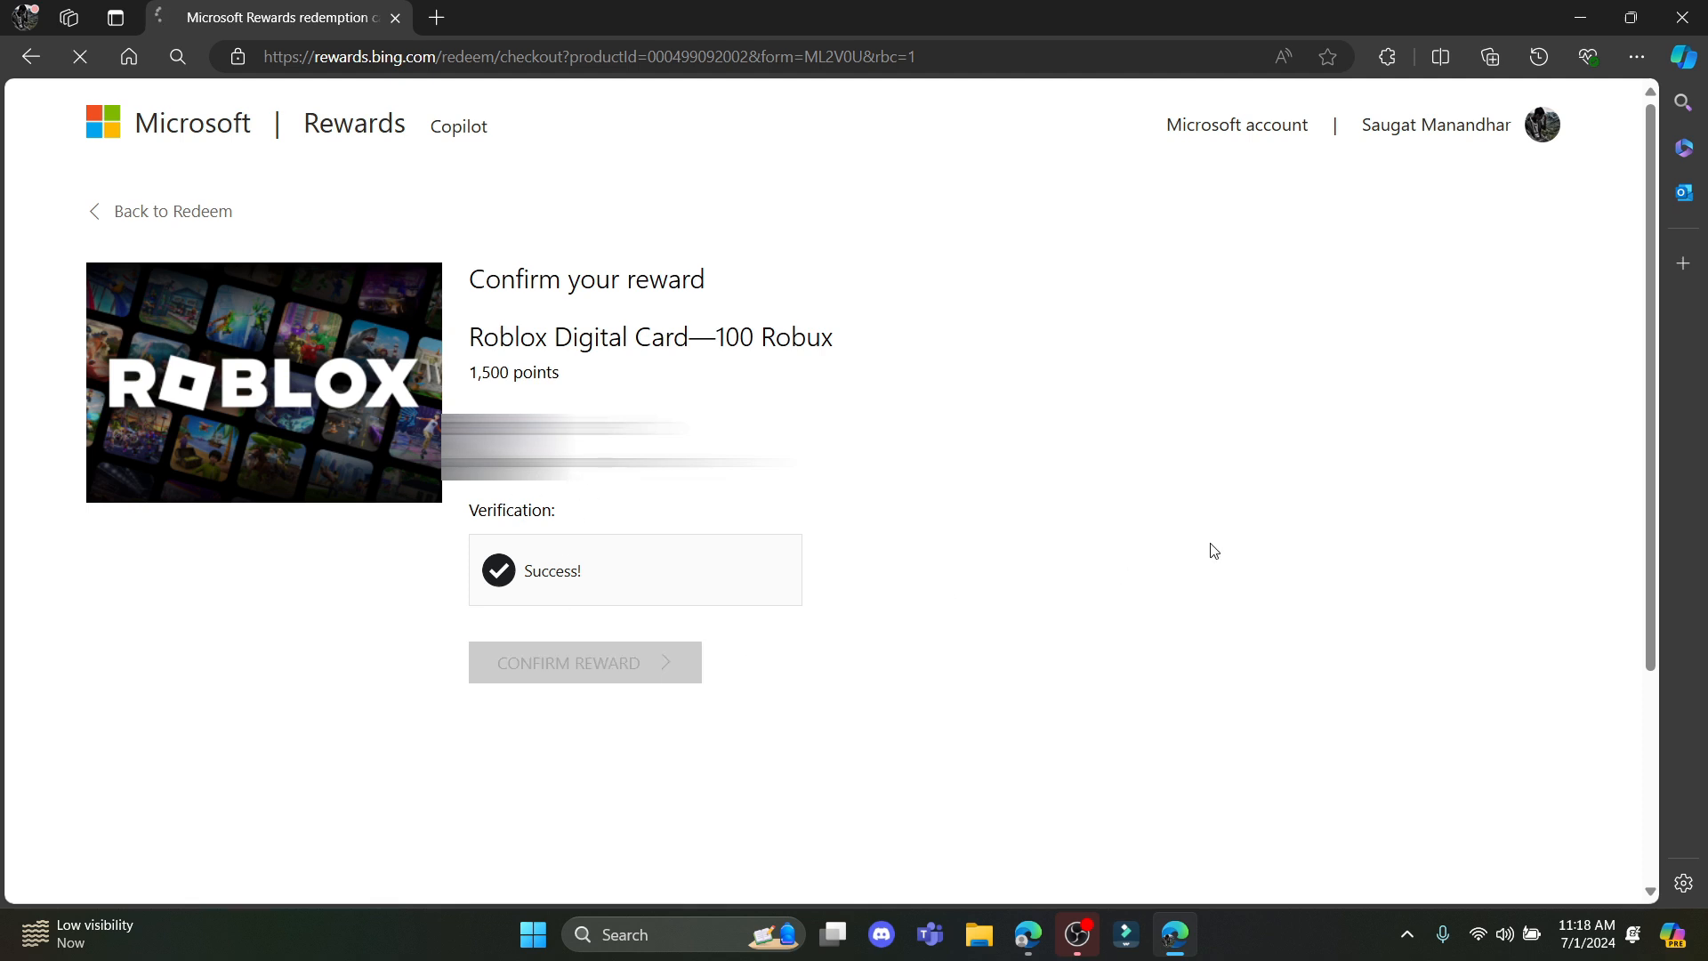
pyautogui.click(586, 662)
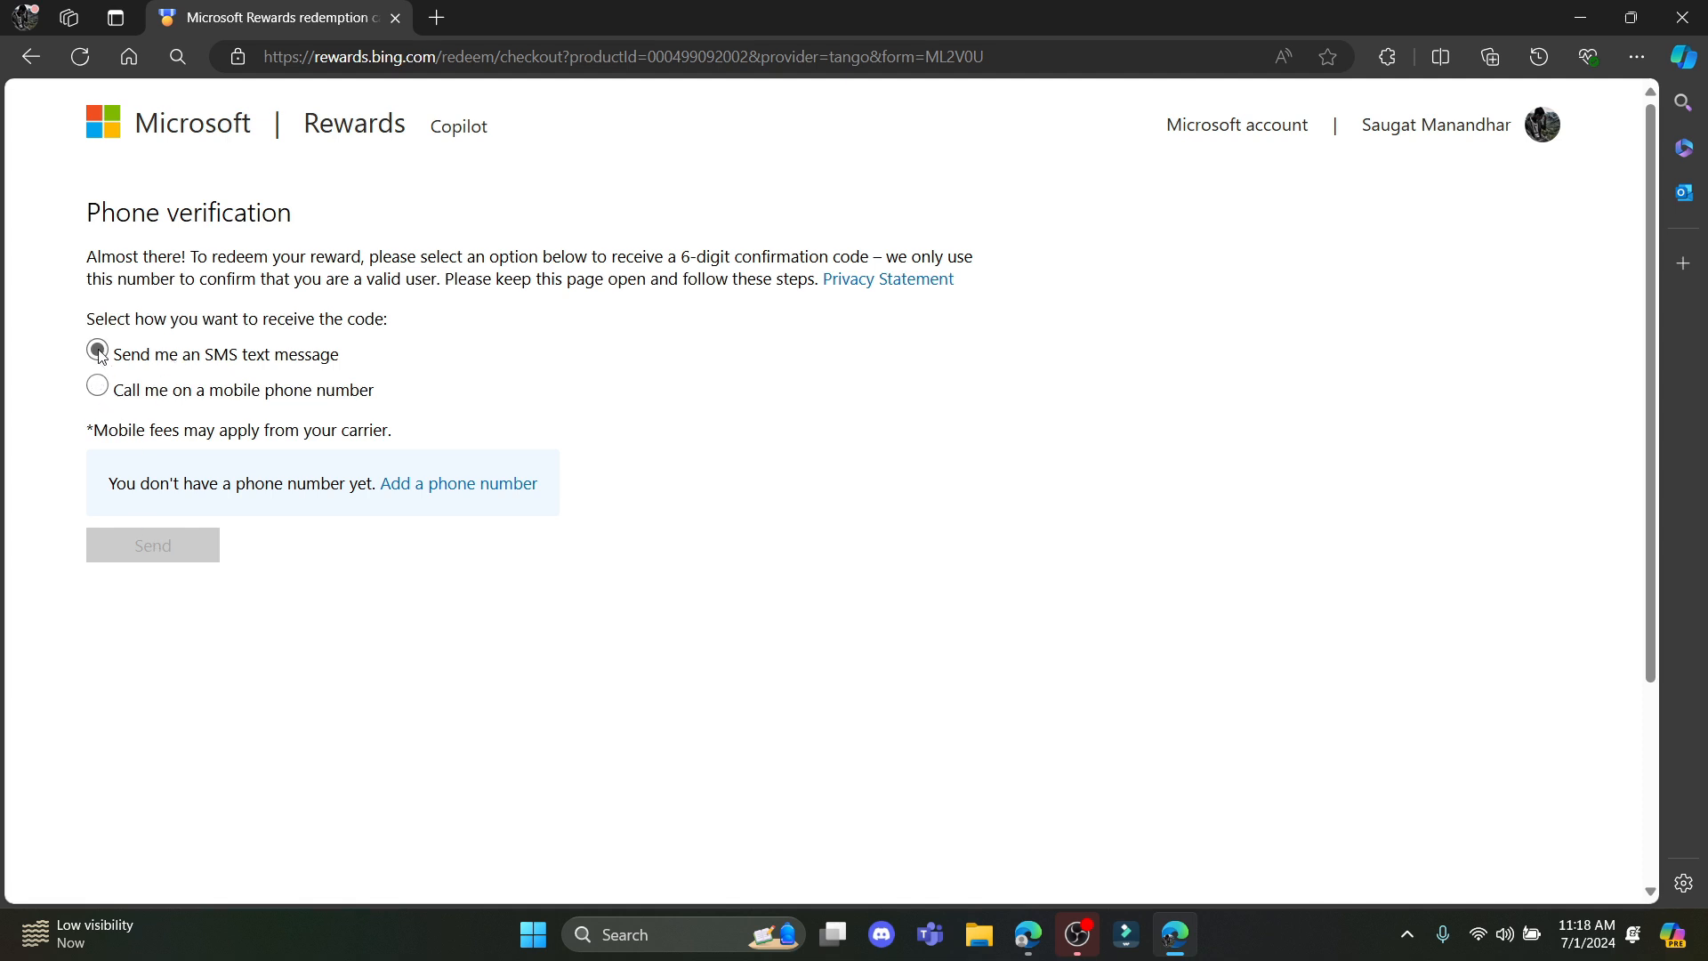
pyautogui.click(97, 388)
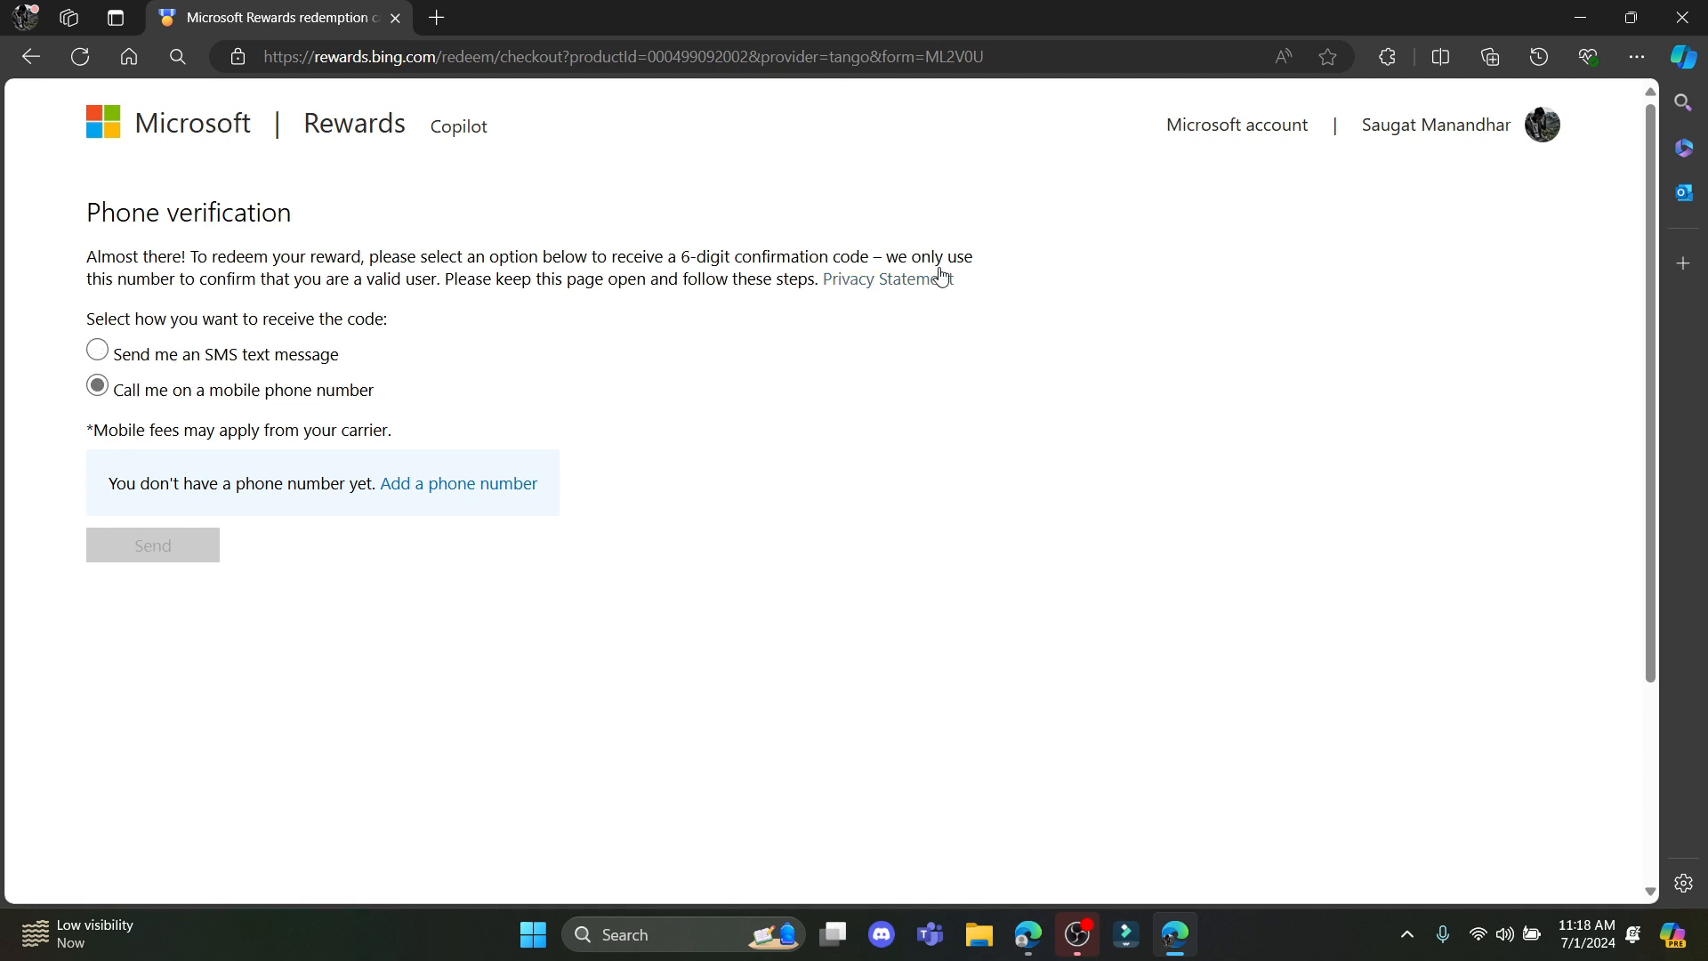
pyautogui.scroll(-3)
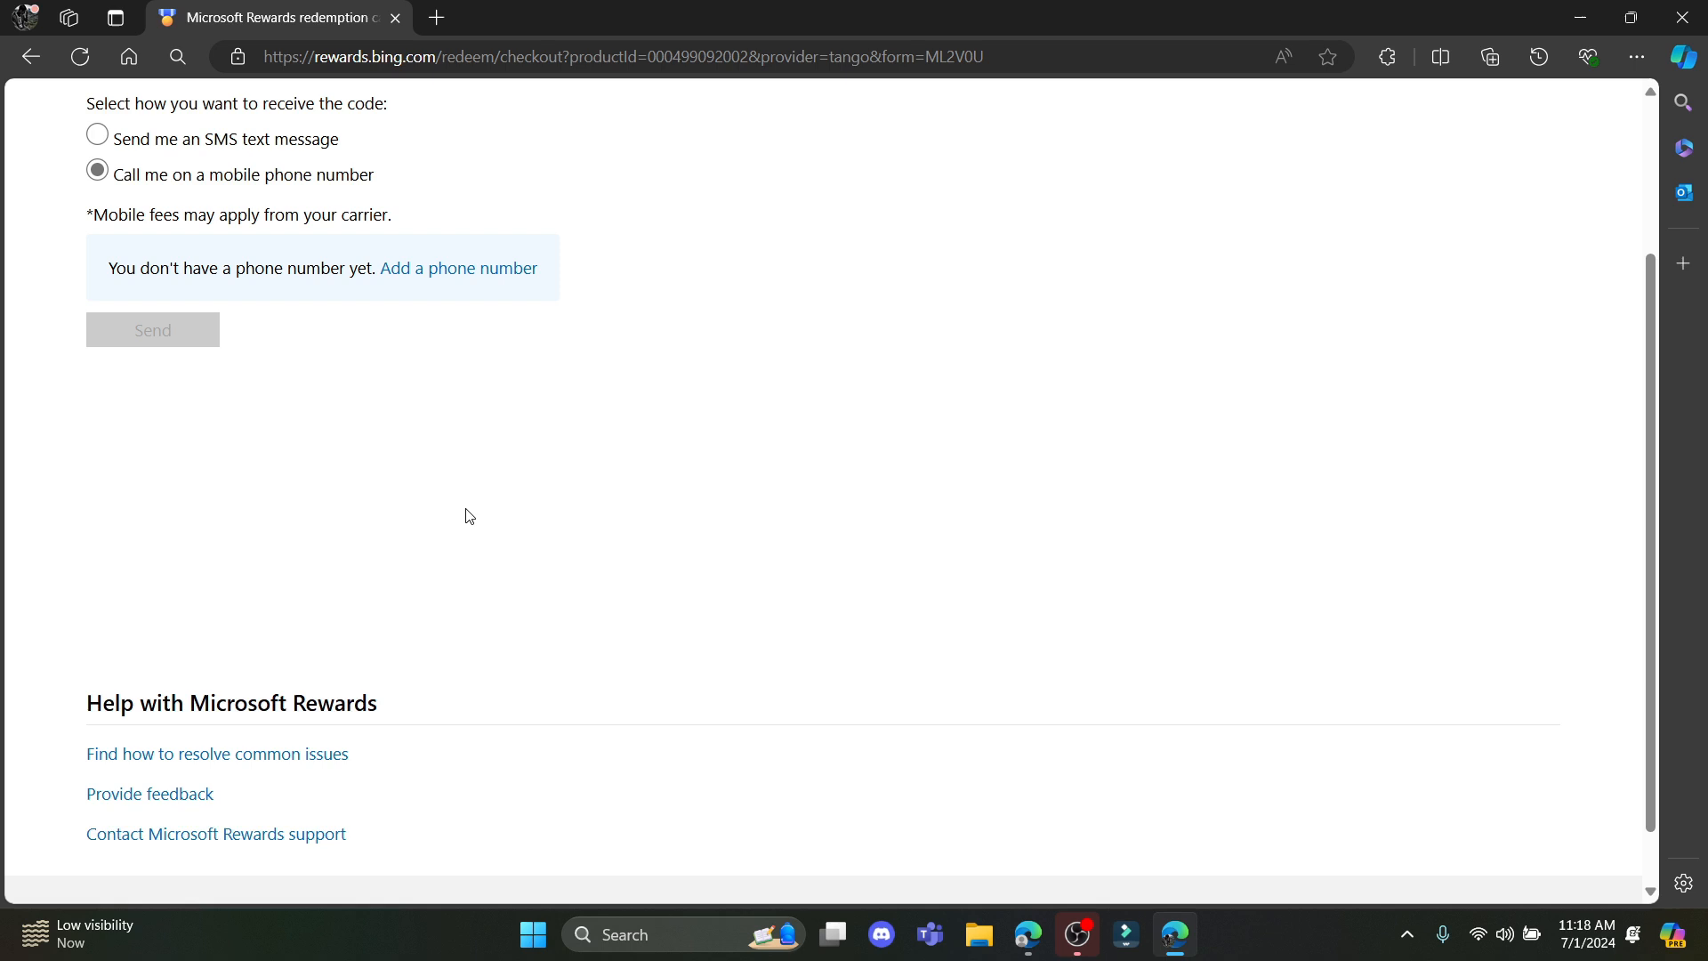
pyautogui.scroll(3)
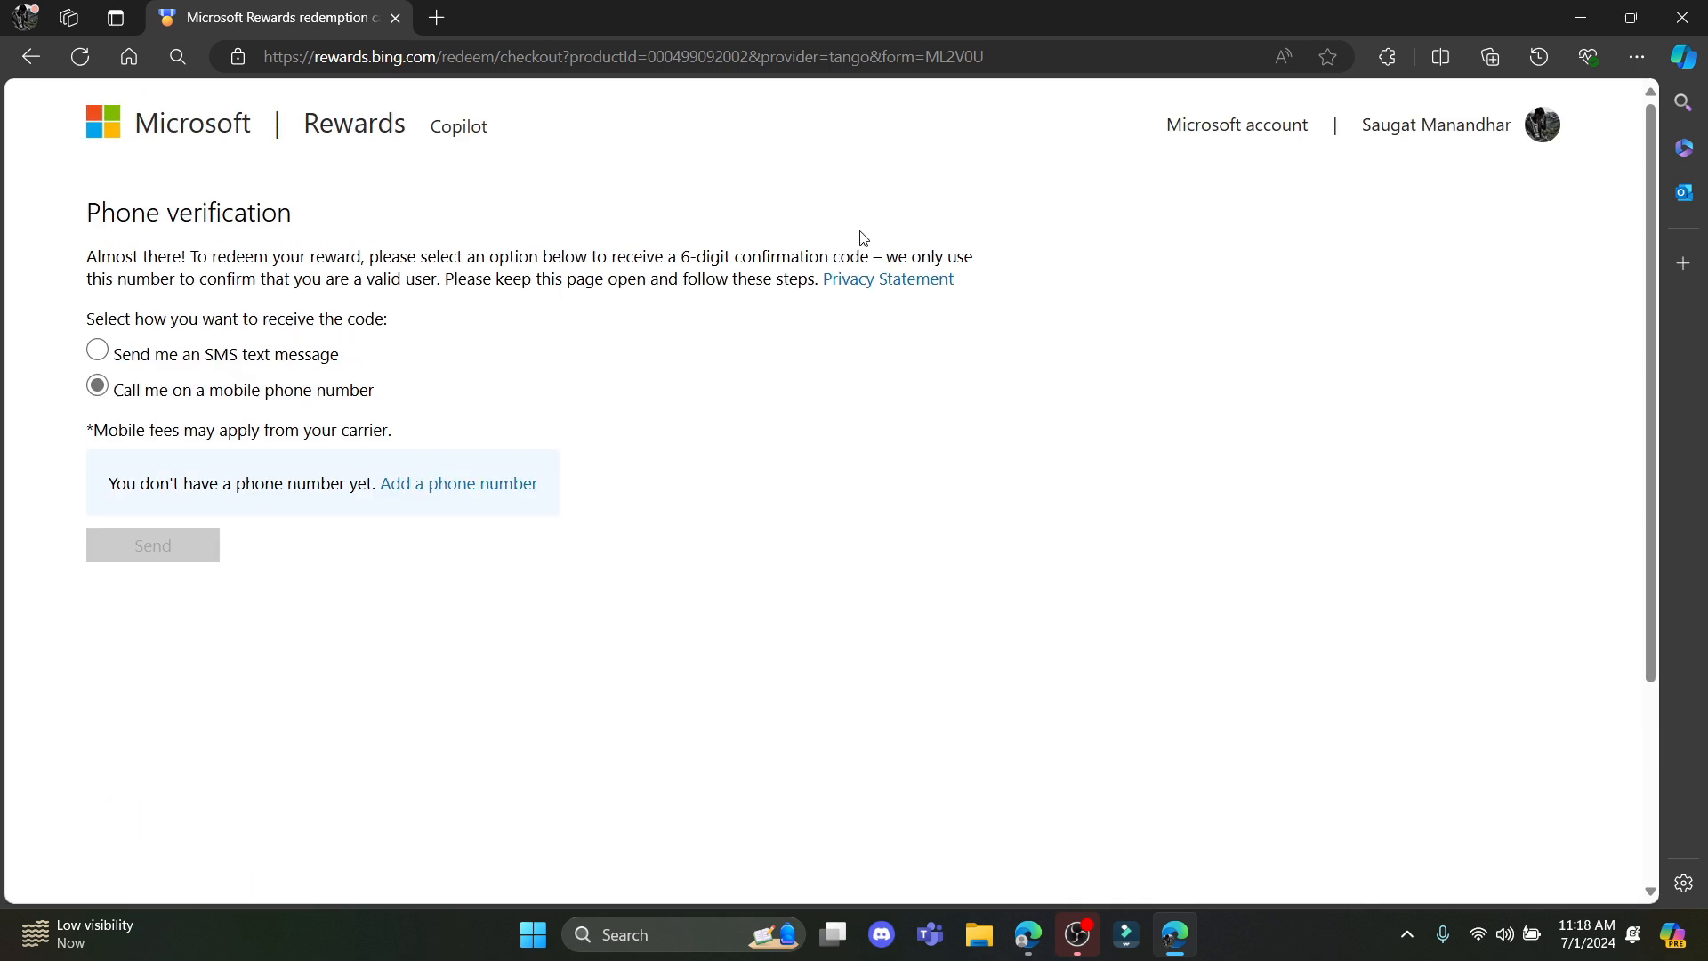
pyautogui.doubleClick(706, 256)
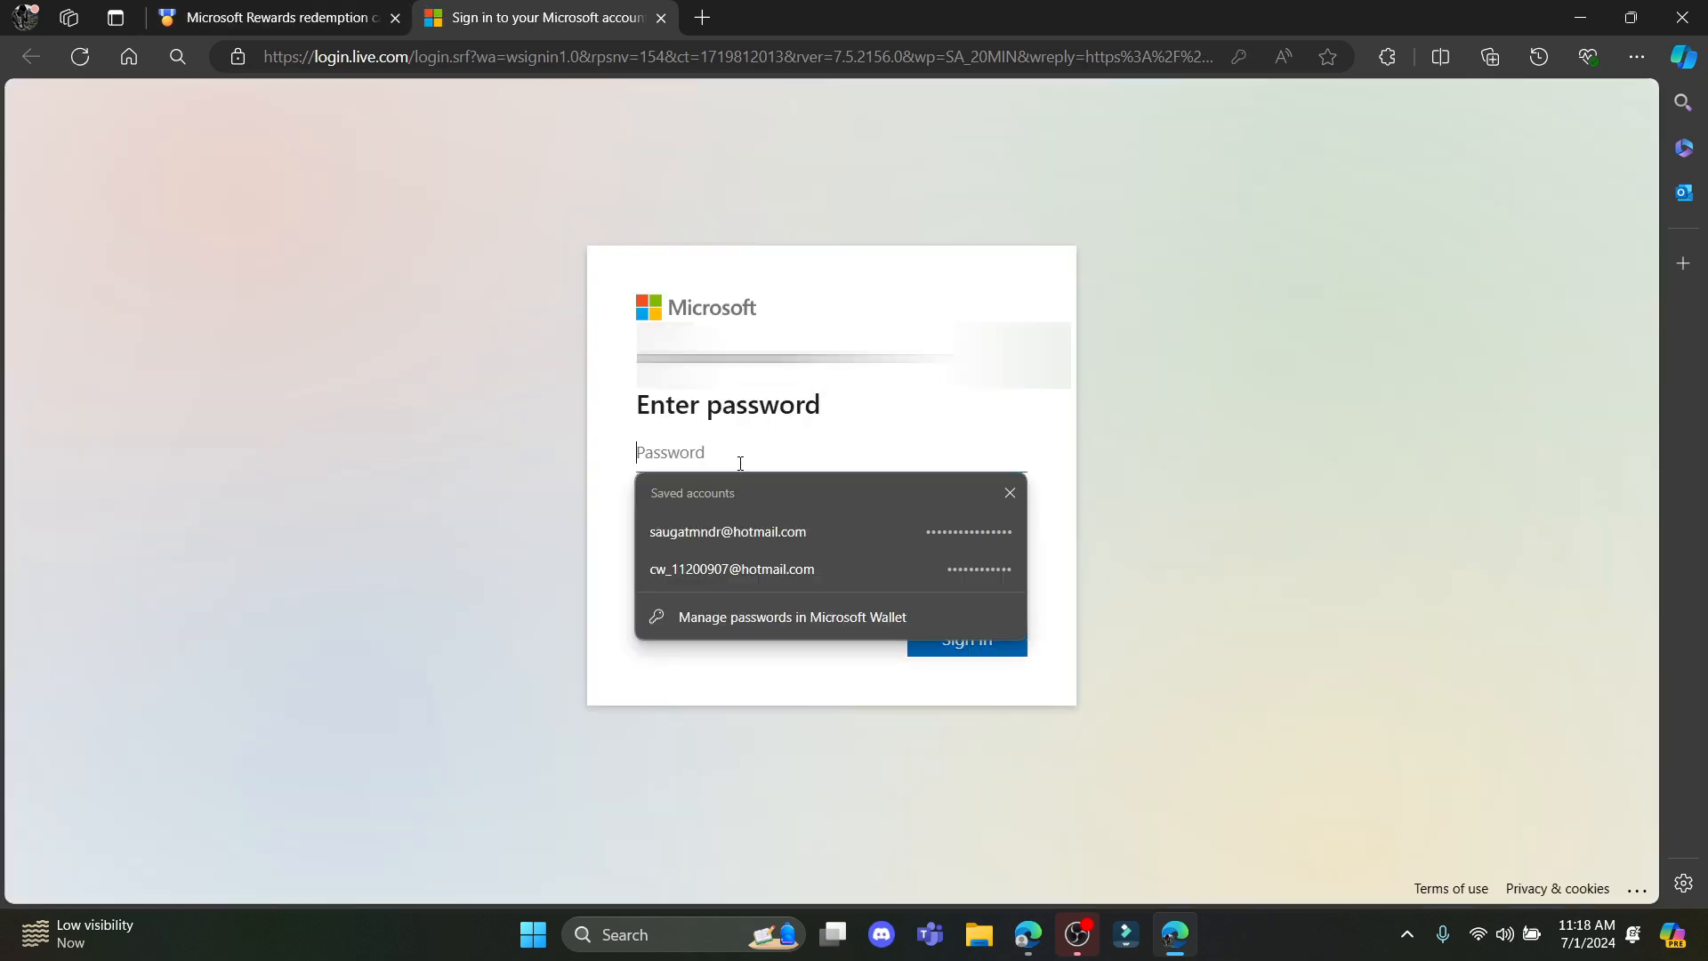
# Step: Sign in with the saved password, send a verification code by email, and open a new tab
pyautogui.click(1006, 492)
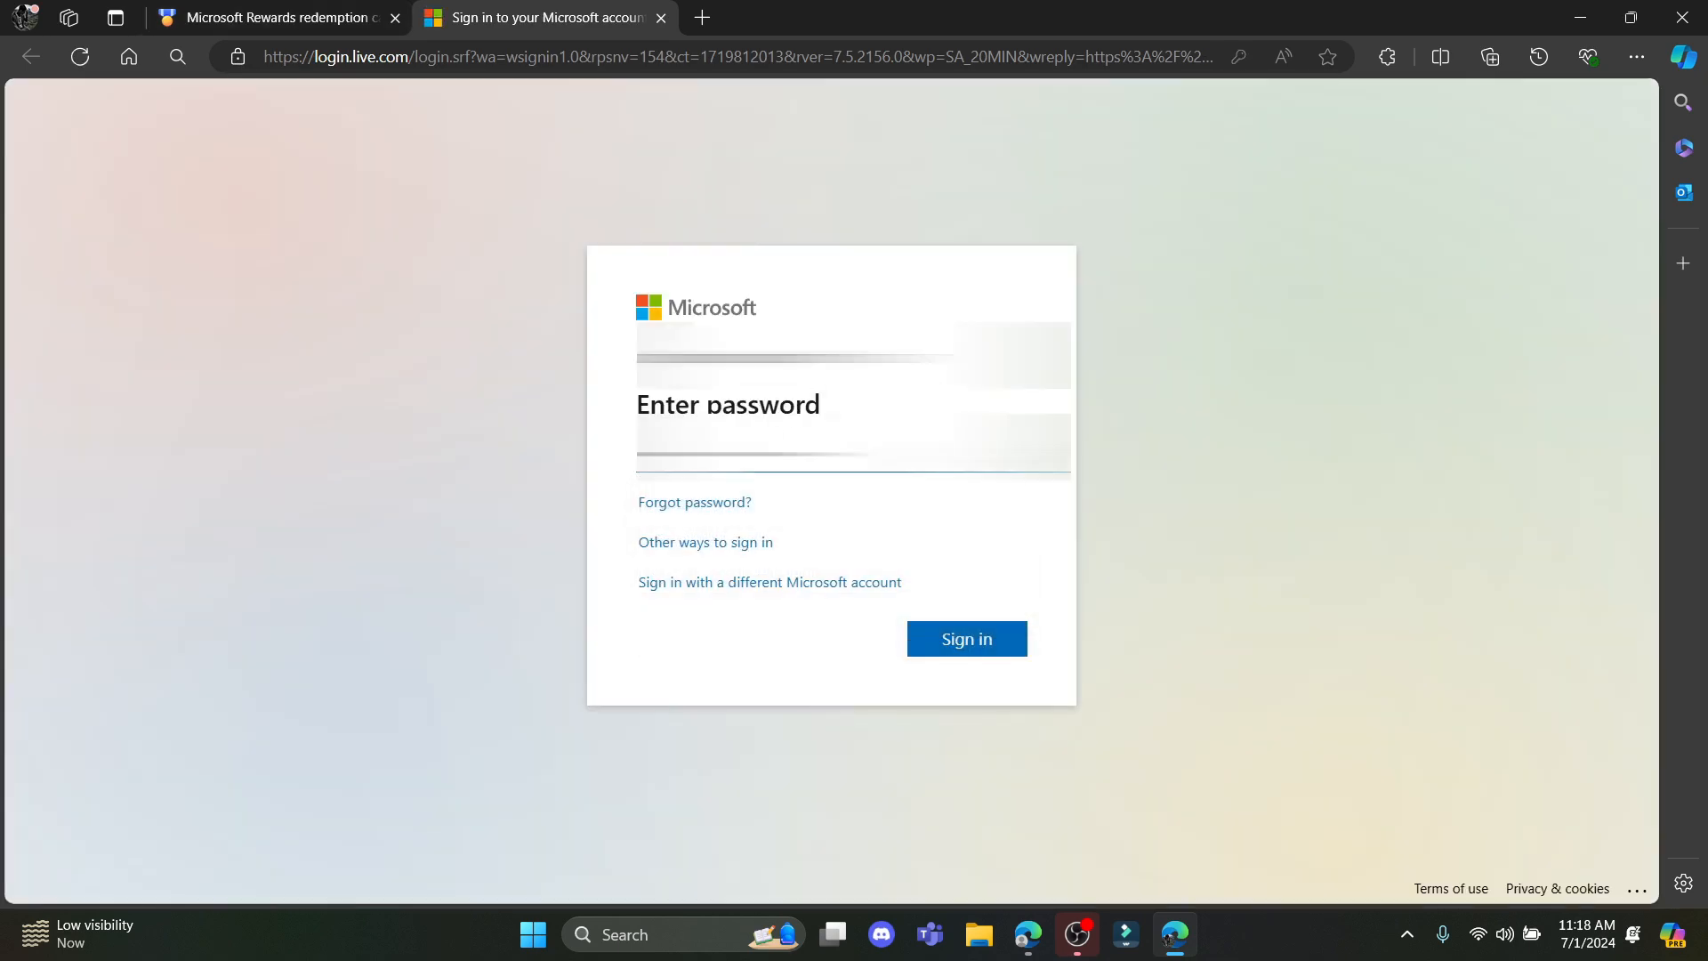
pyautogui.click(964, 639)
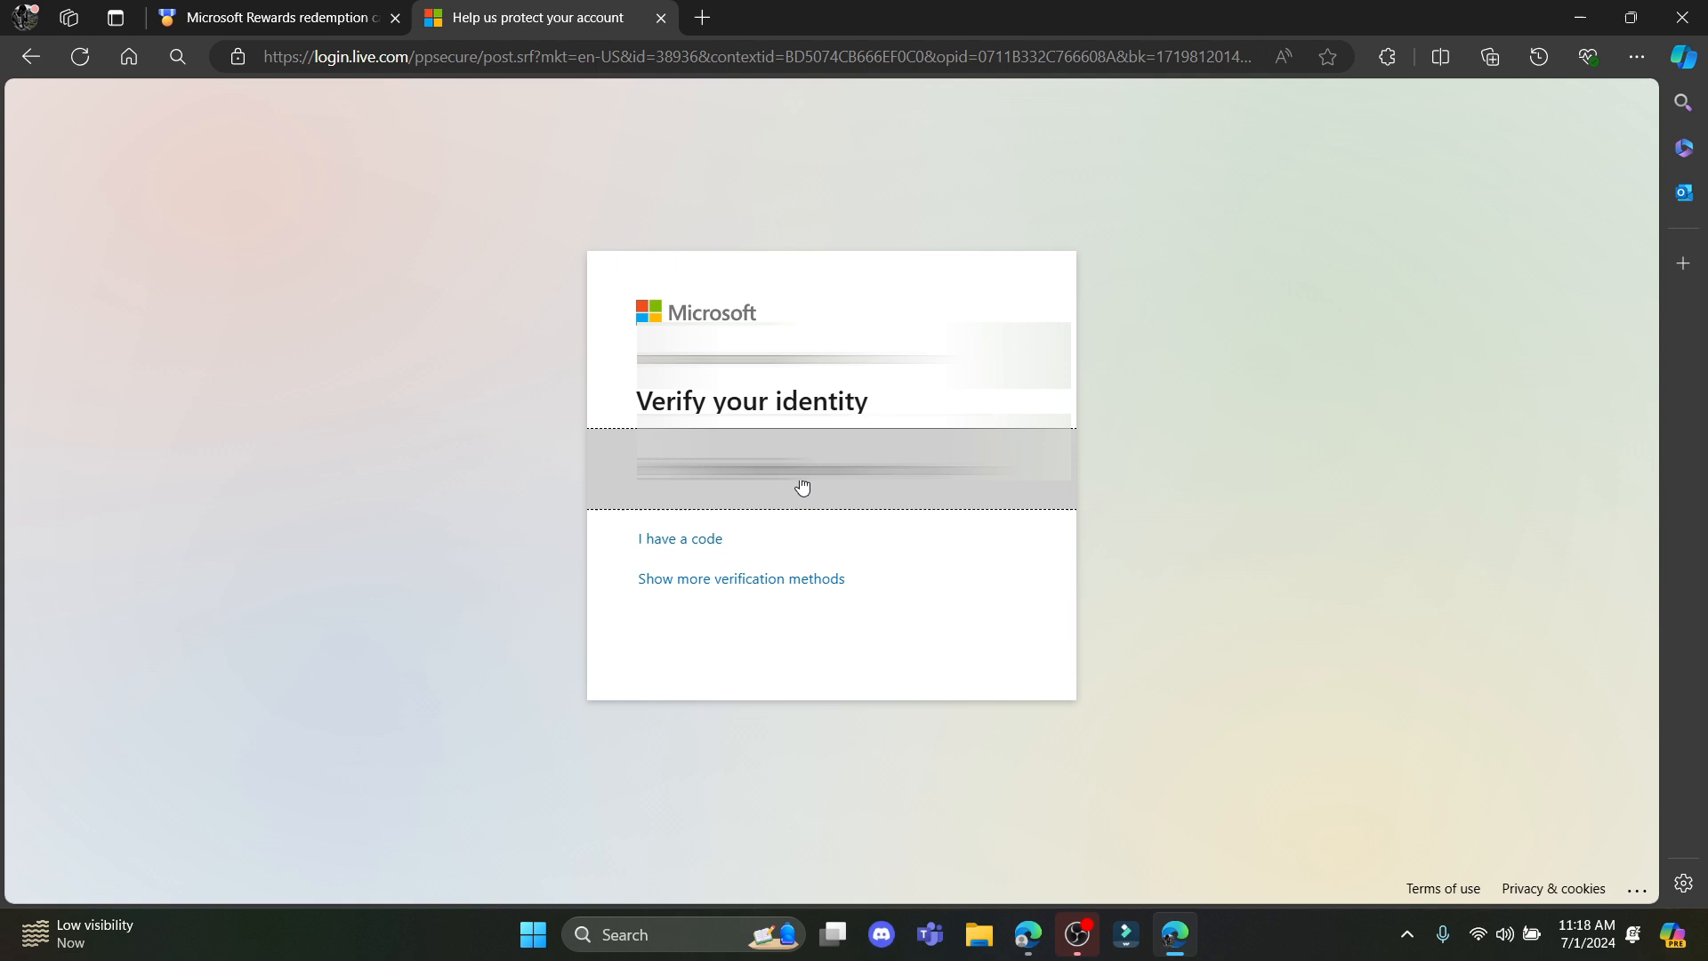
pyautogui.click(831, 471)
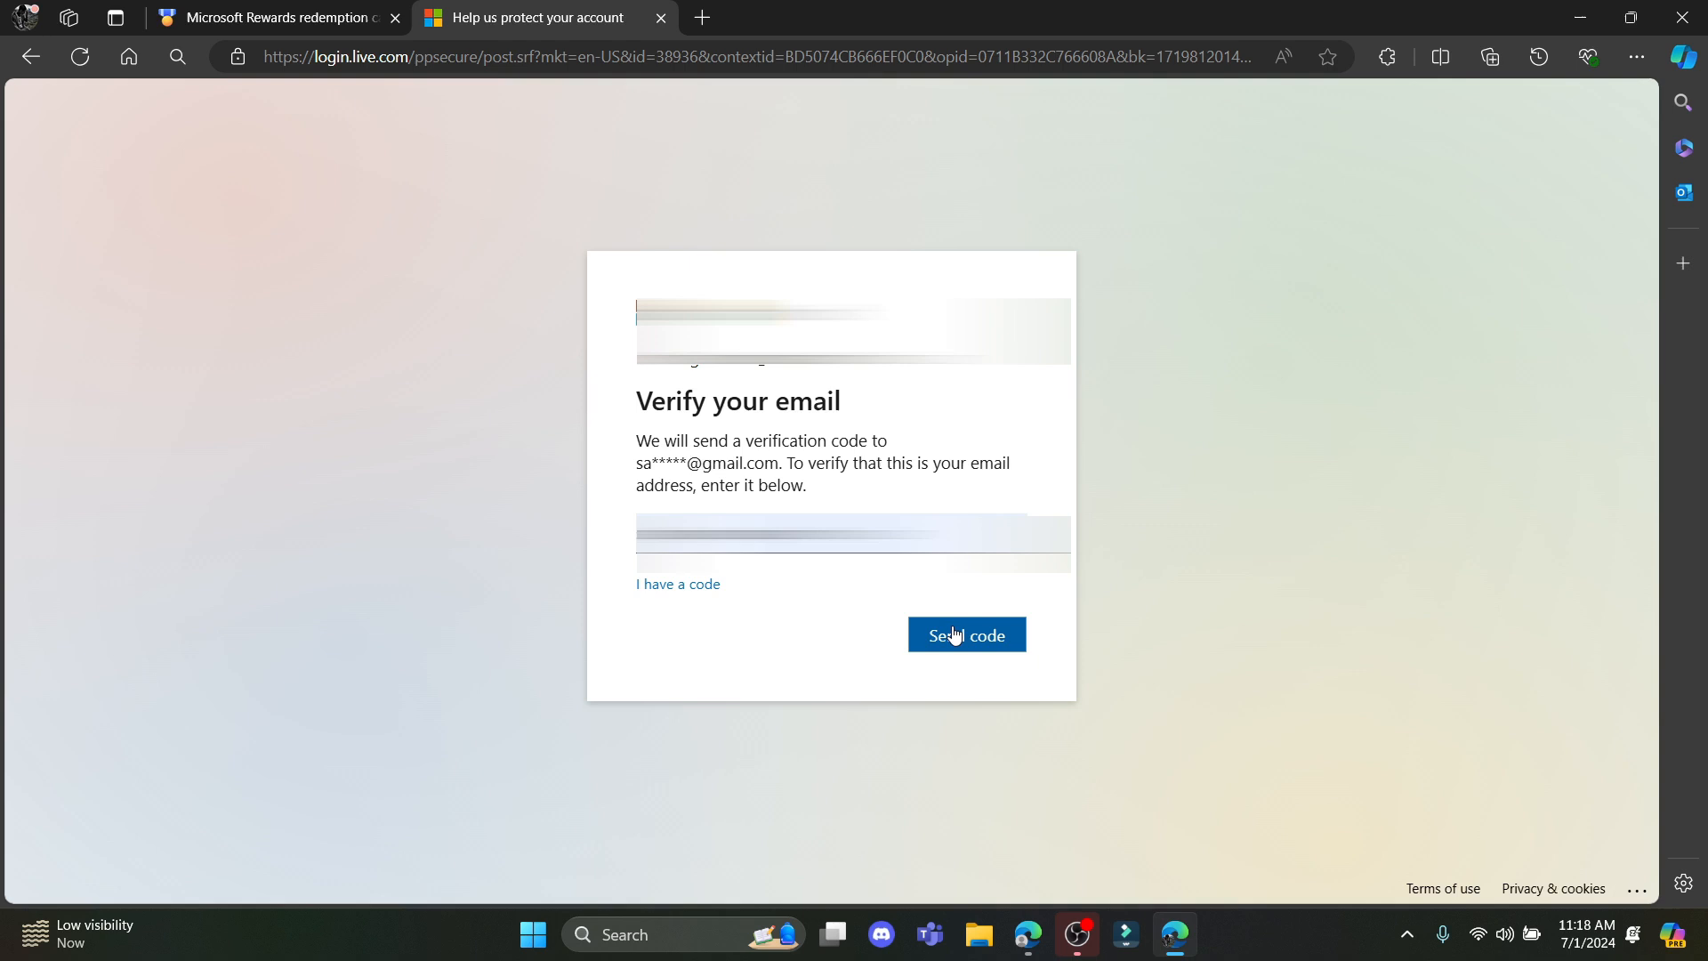
pyautogui.click(966, 635)
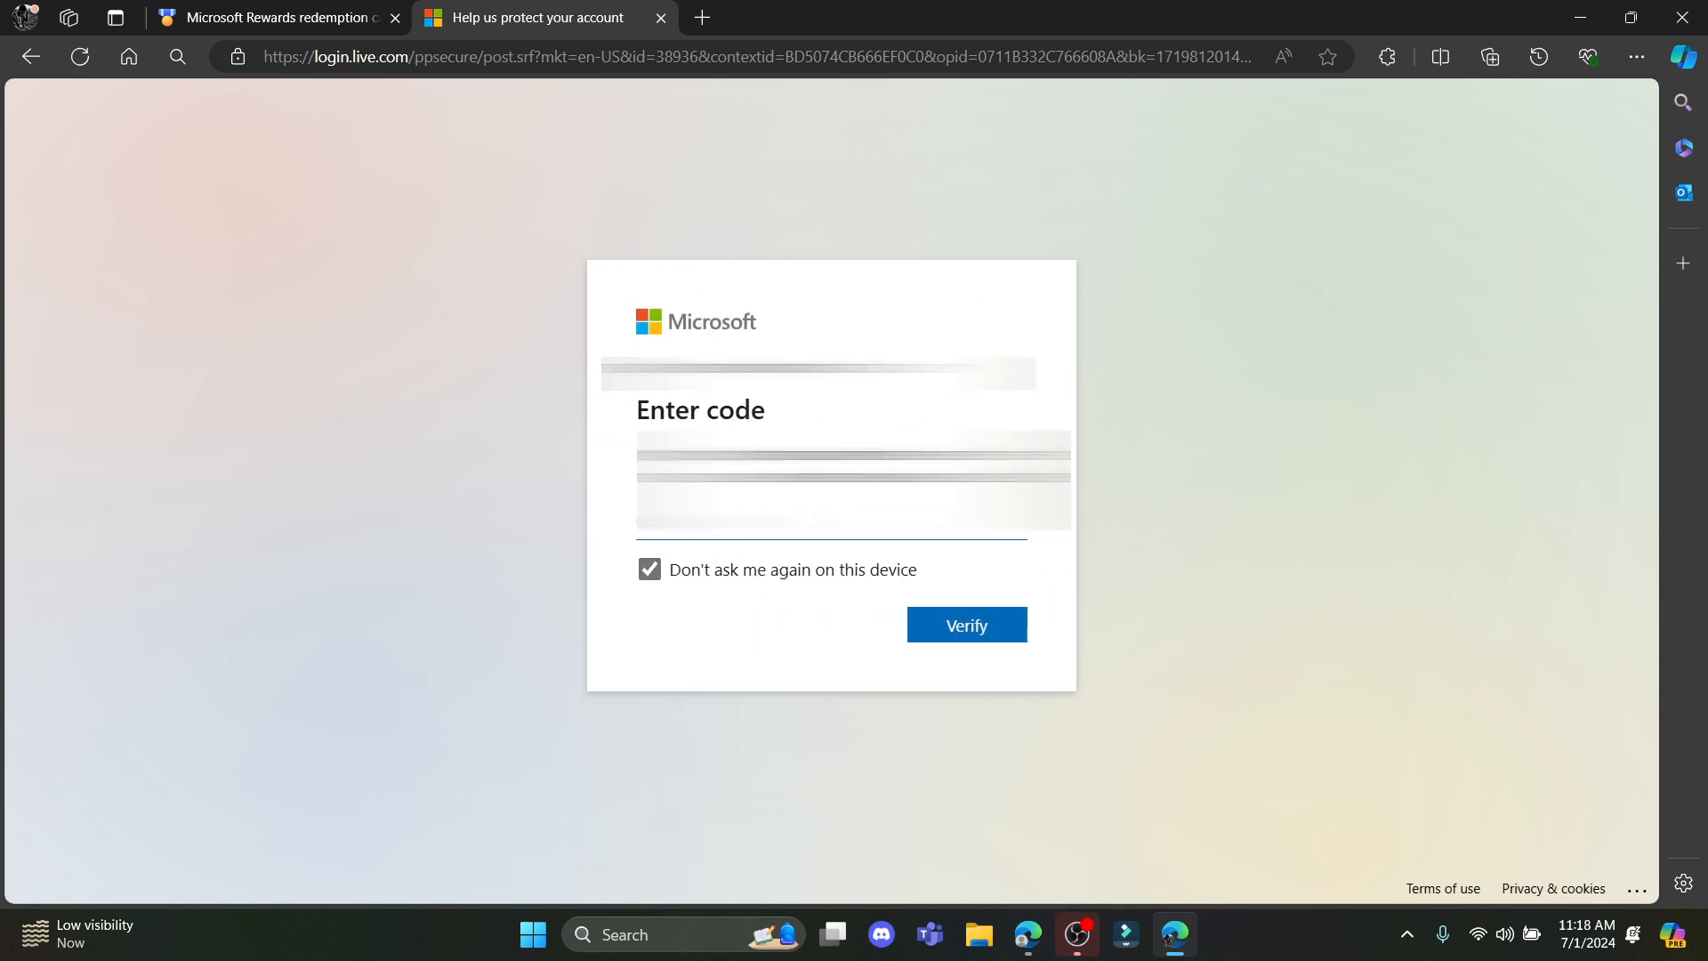
pyautogui.click(700, 18)
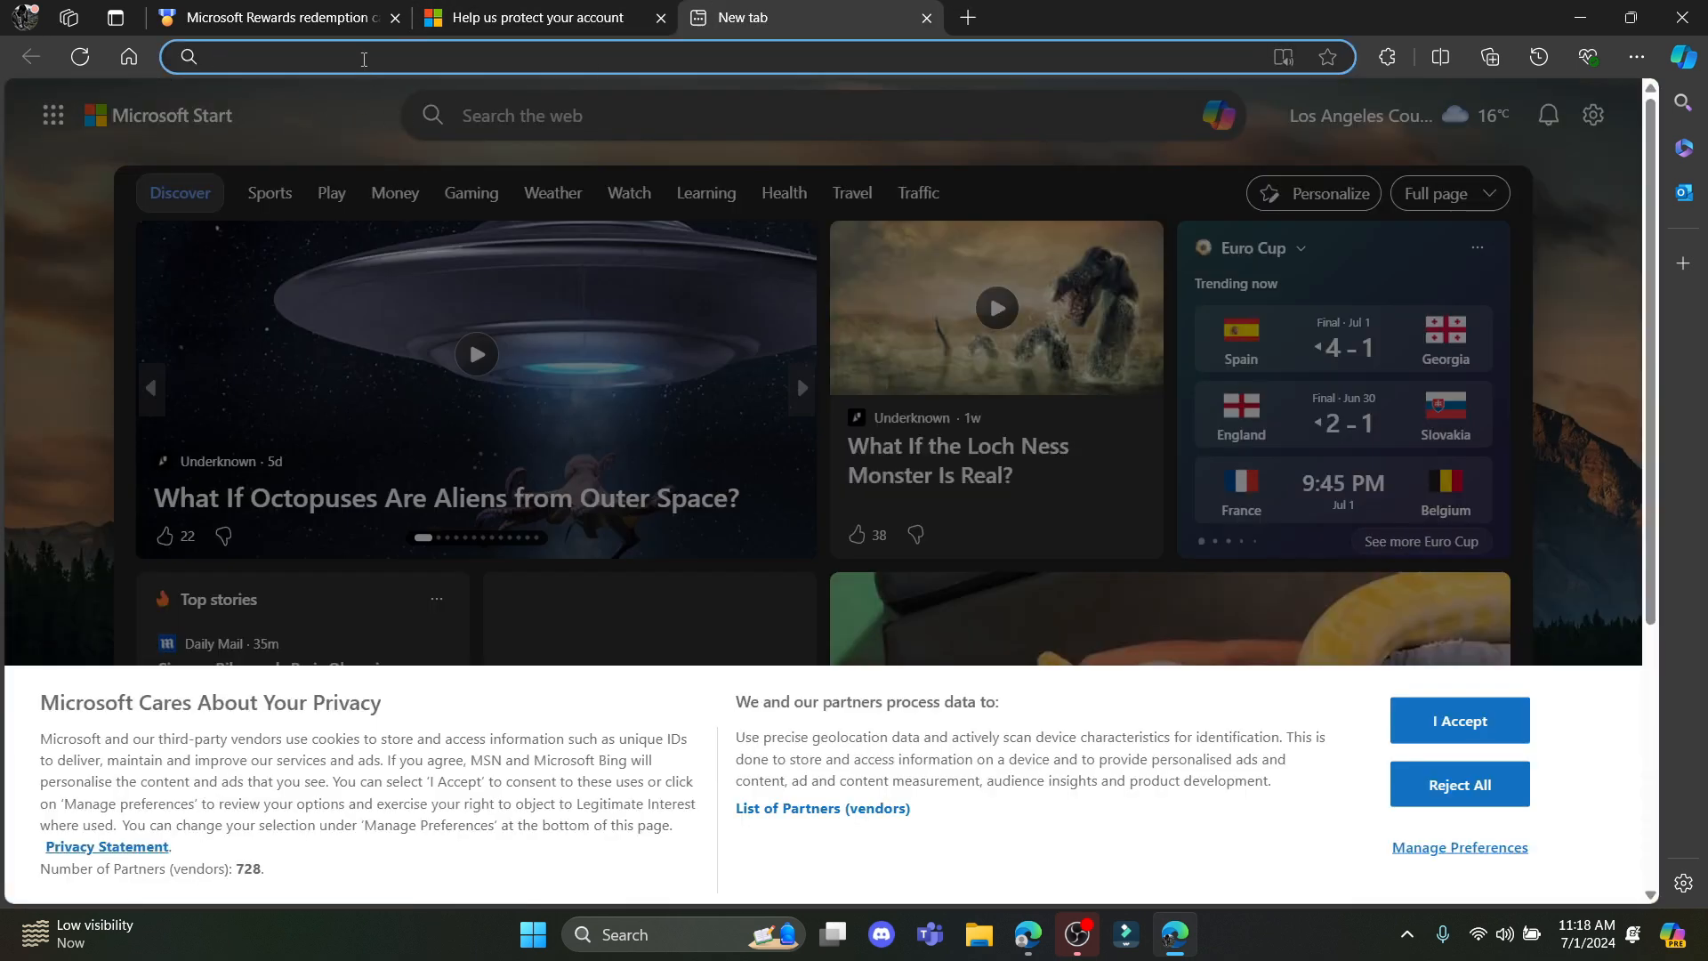
# Step: Read the Microsoft security code email in Gmail, then return to the code entry page
pyautogui.write('google.com')
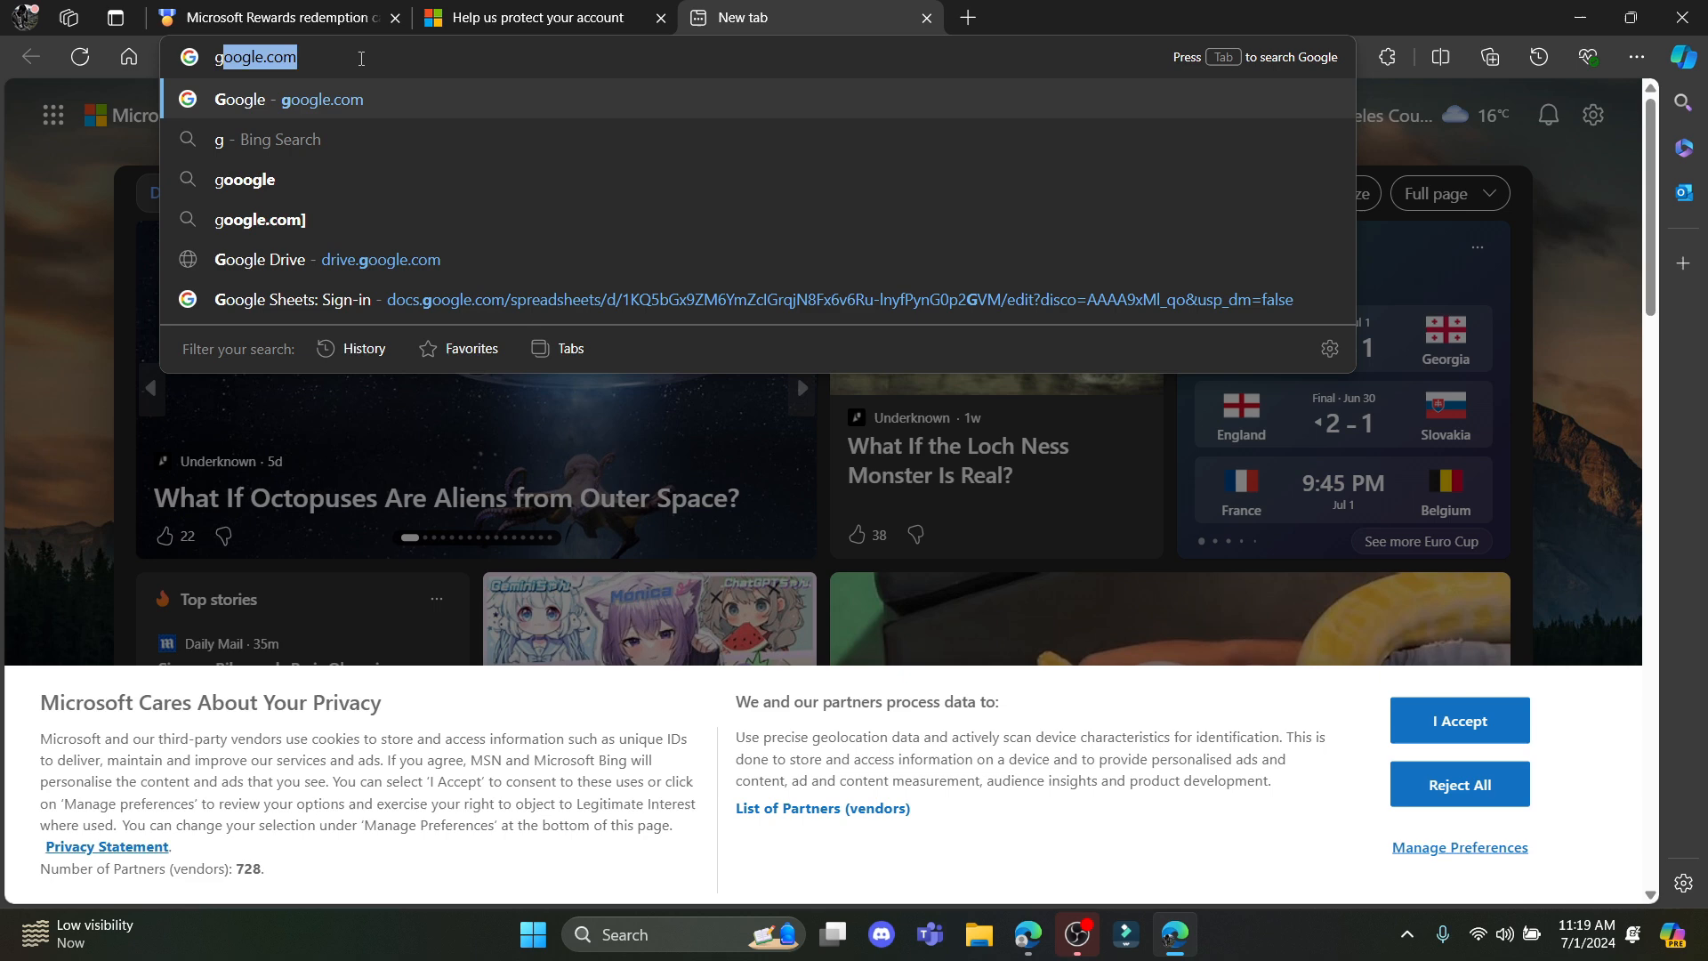
pyautogui.write('gma')
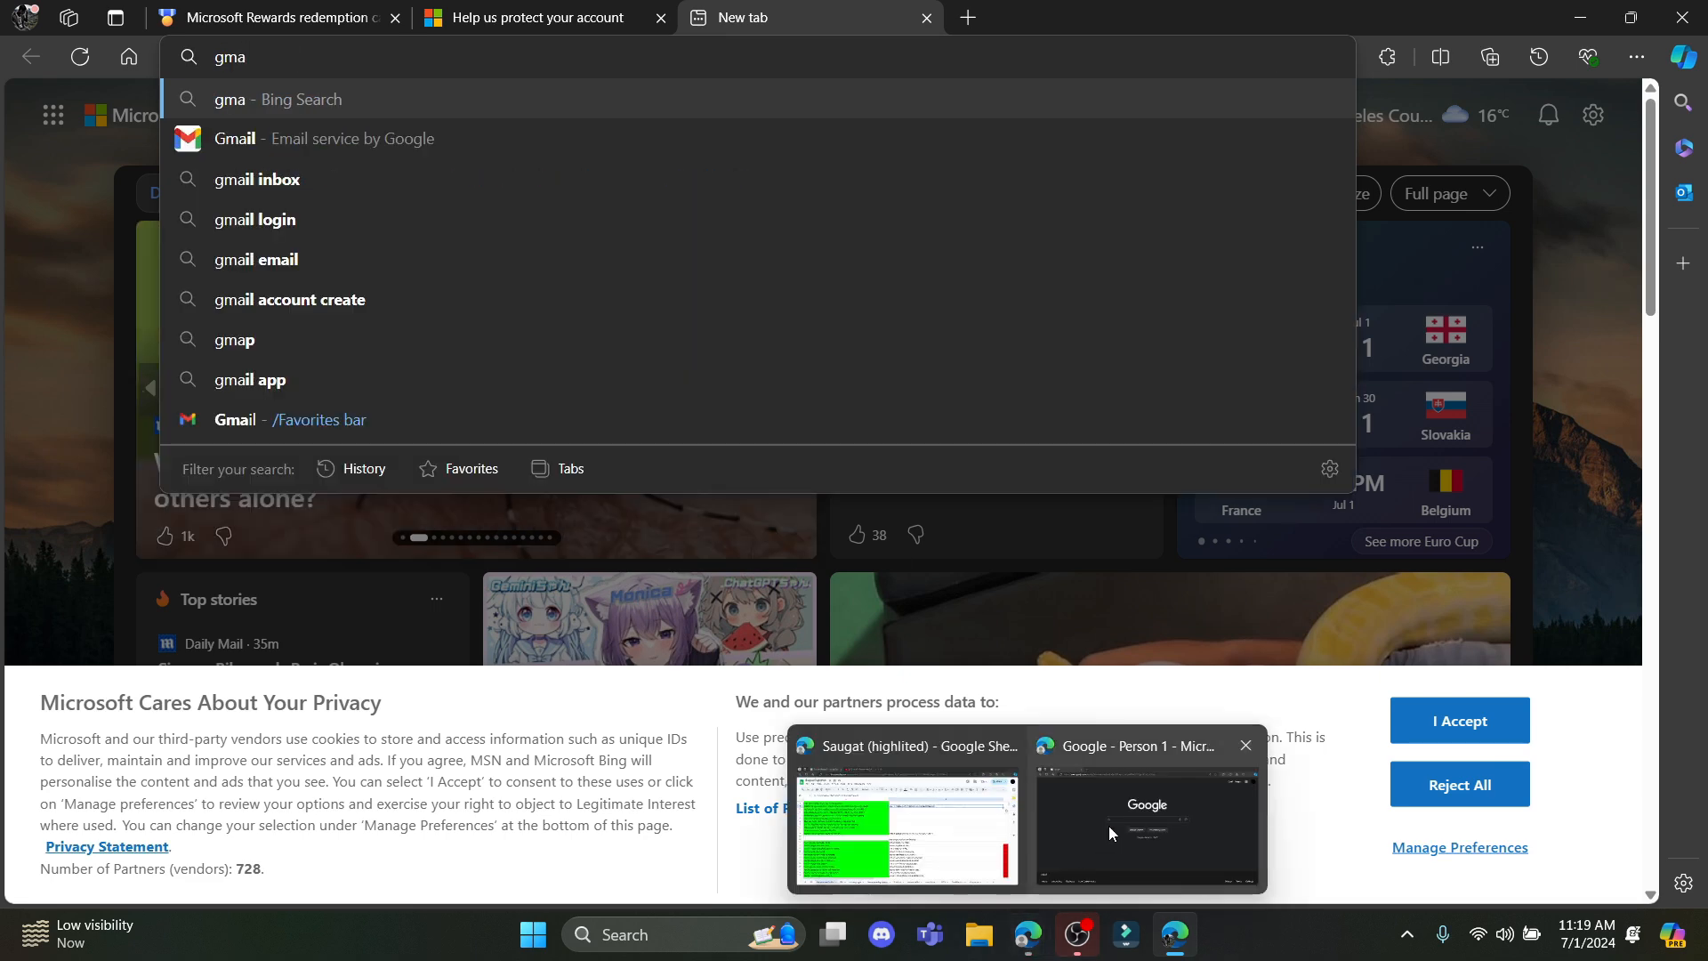
pyautogui.click(1144, 829)
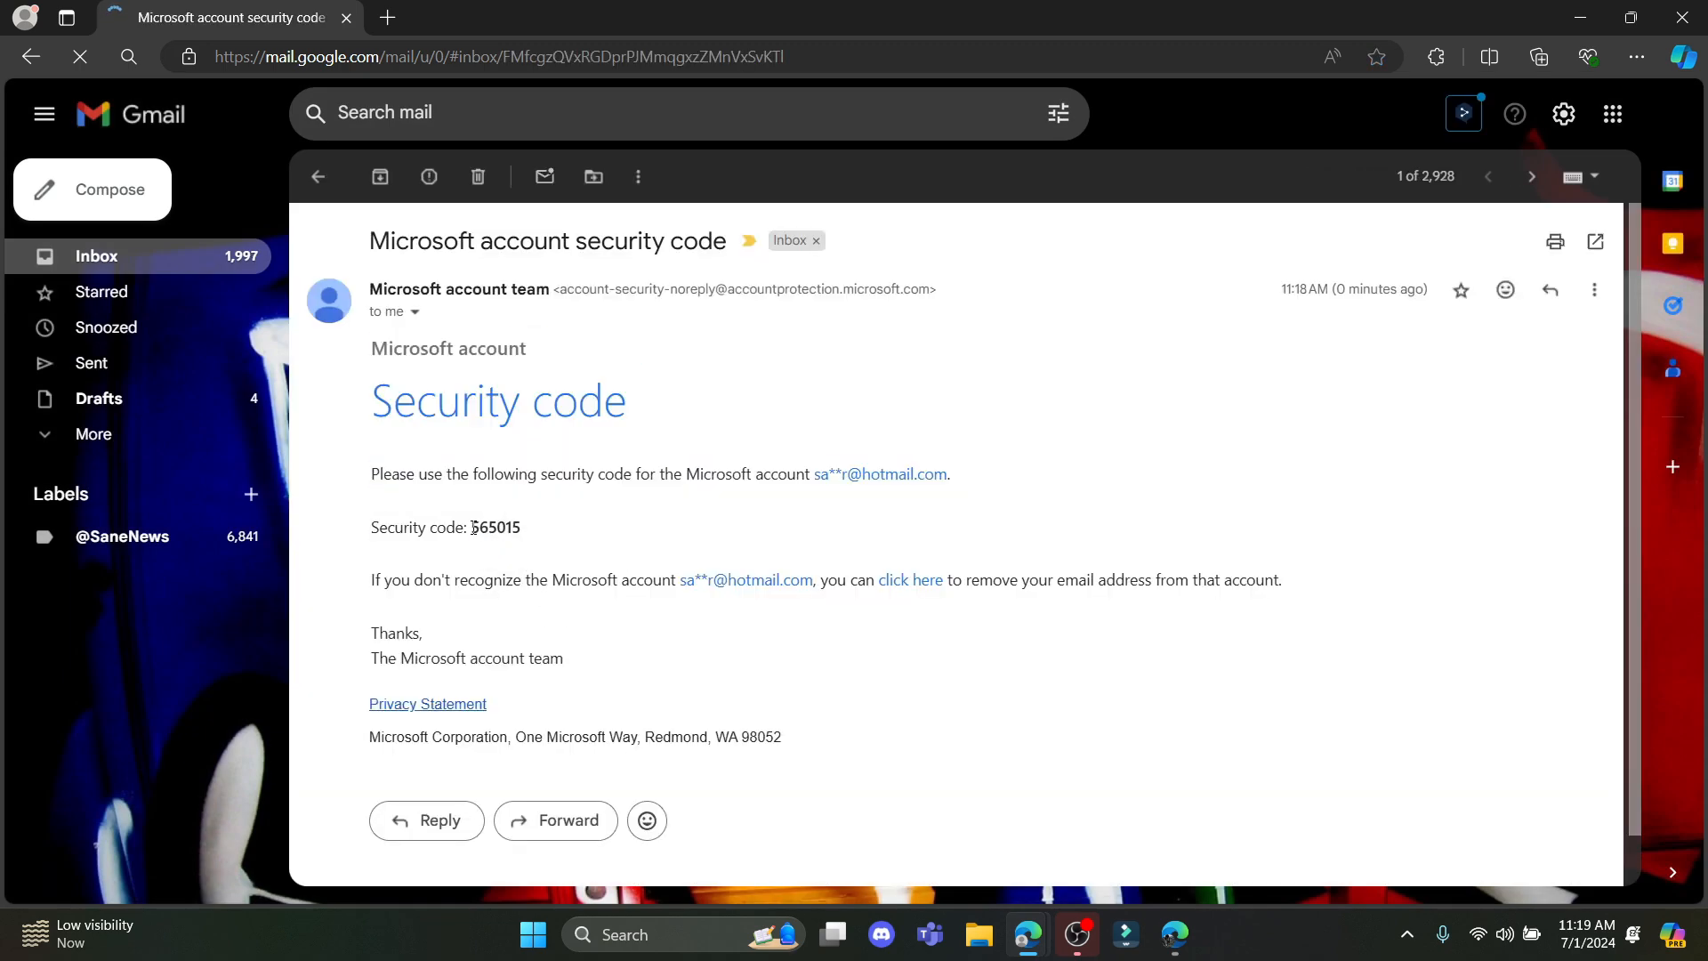
pyautogui.click(534, 18)
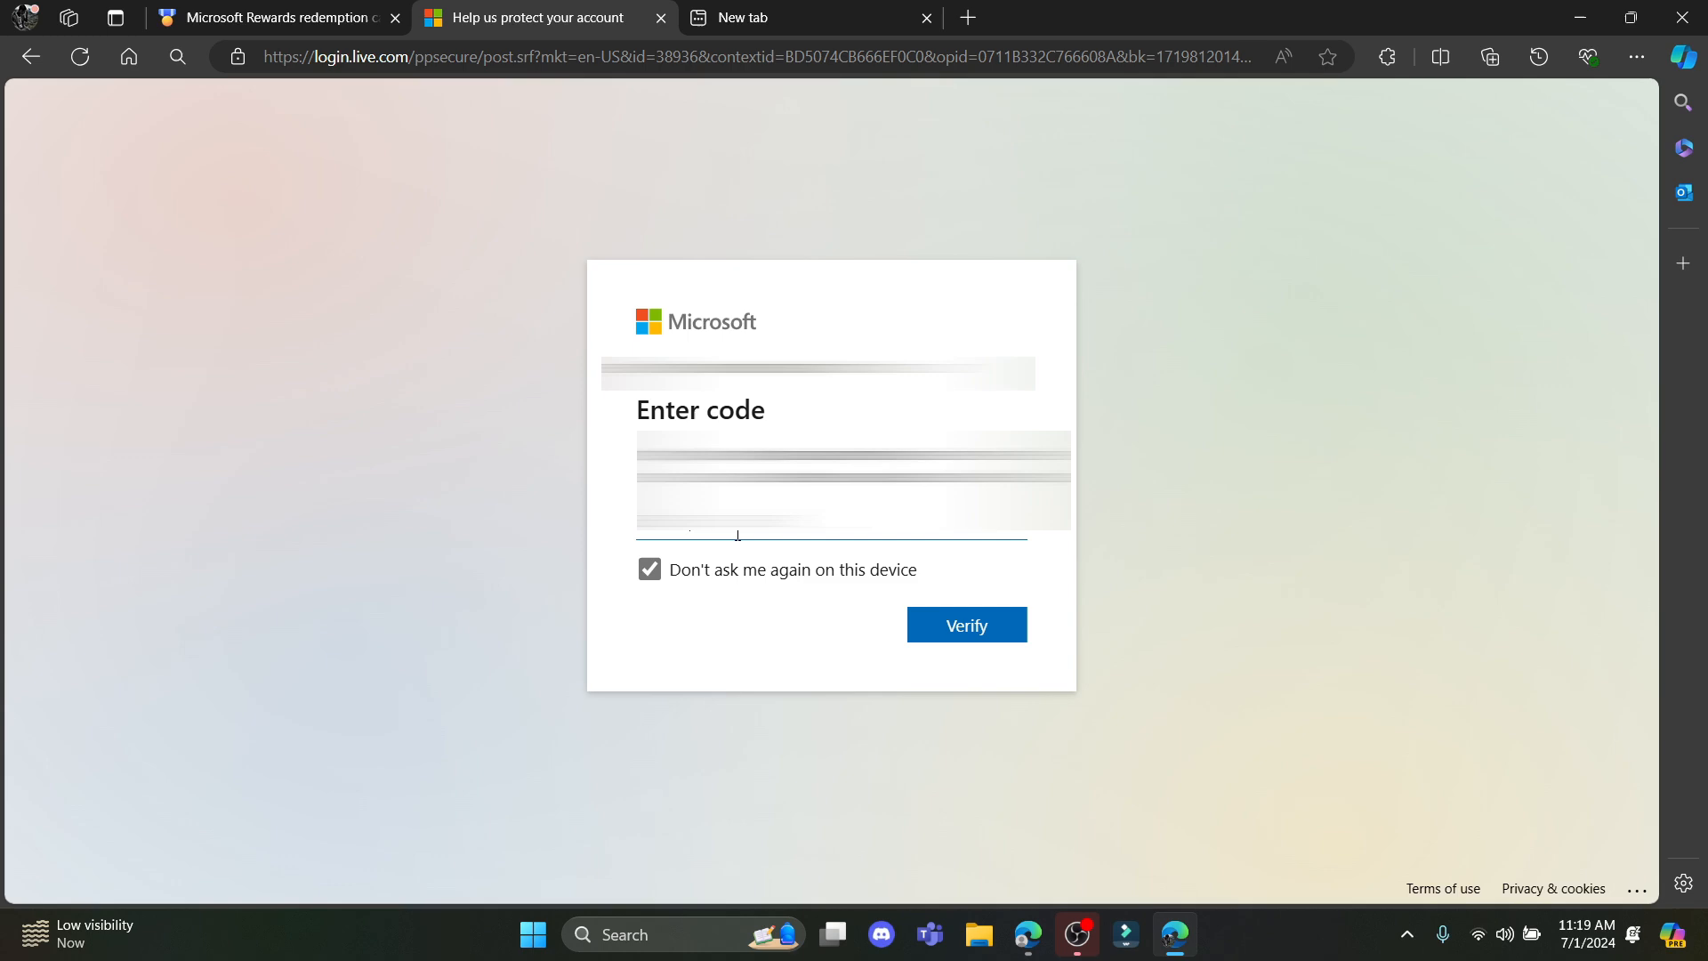
# Step: Verify the emailed code, submit a phone number, and cancel the verification method error
pyautogui.click(964, 625)
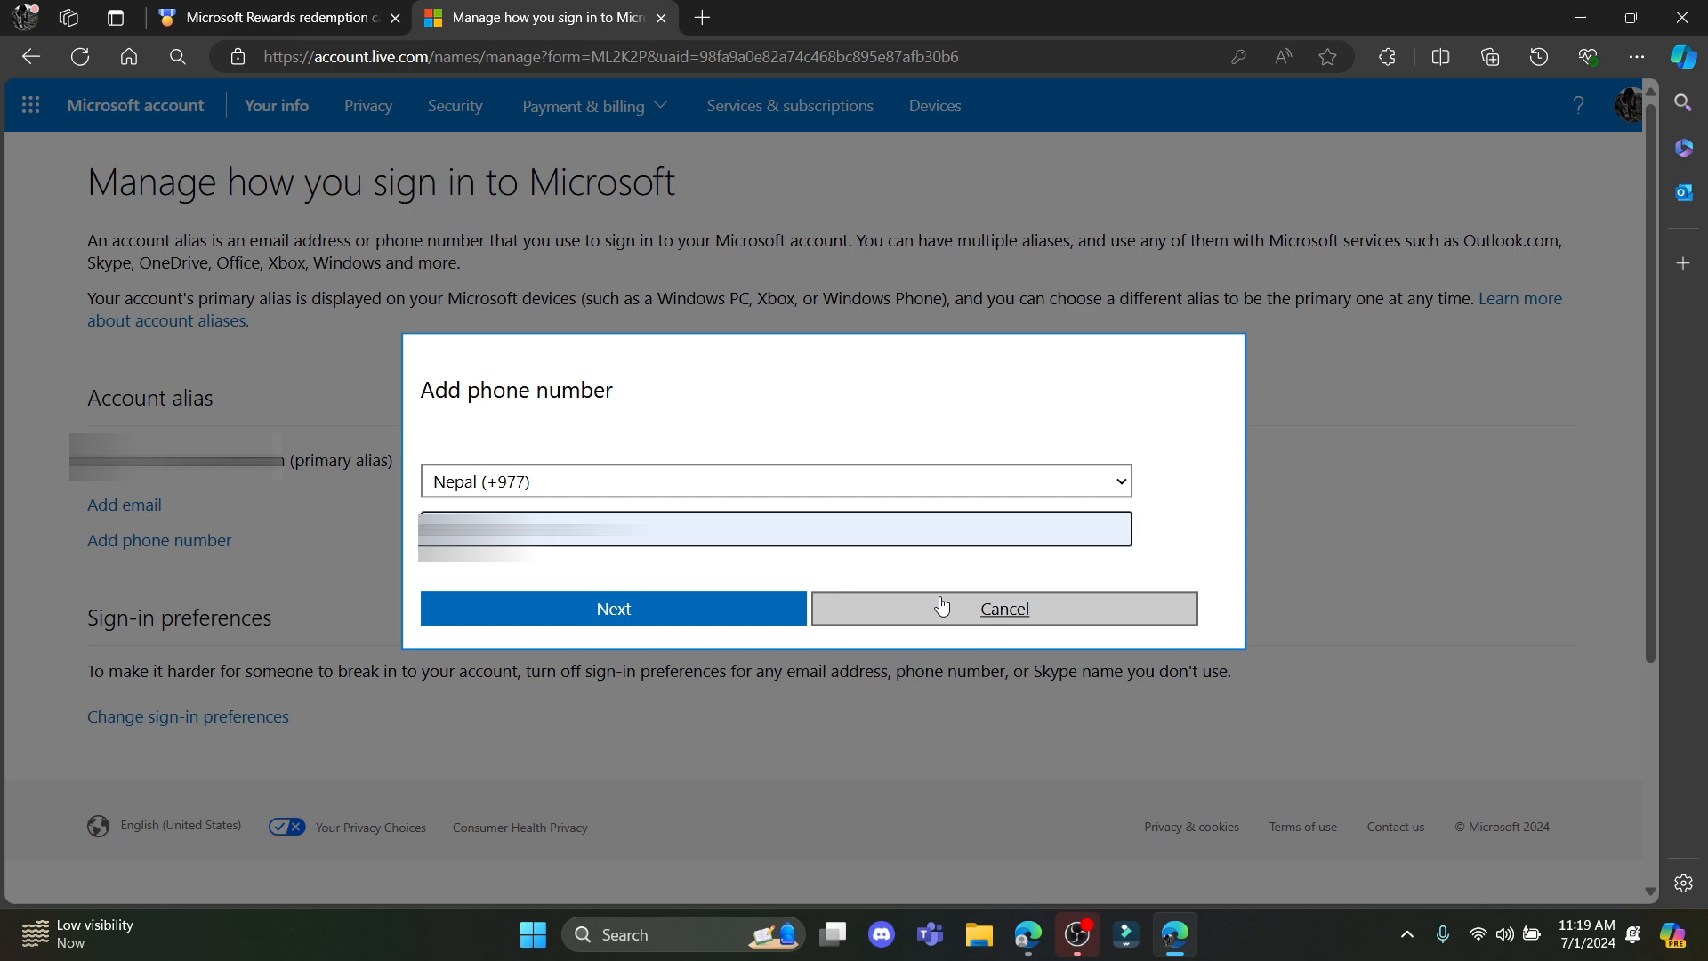
pyautogui.click(612, 607)
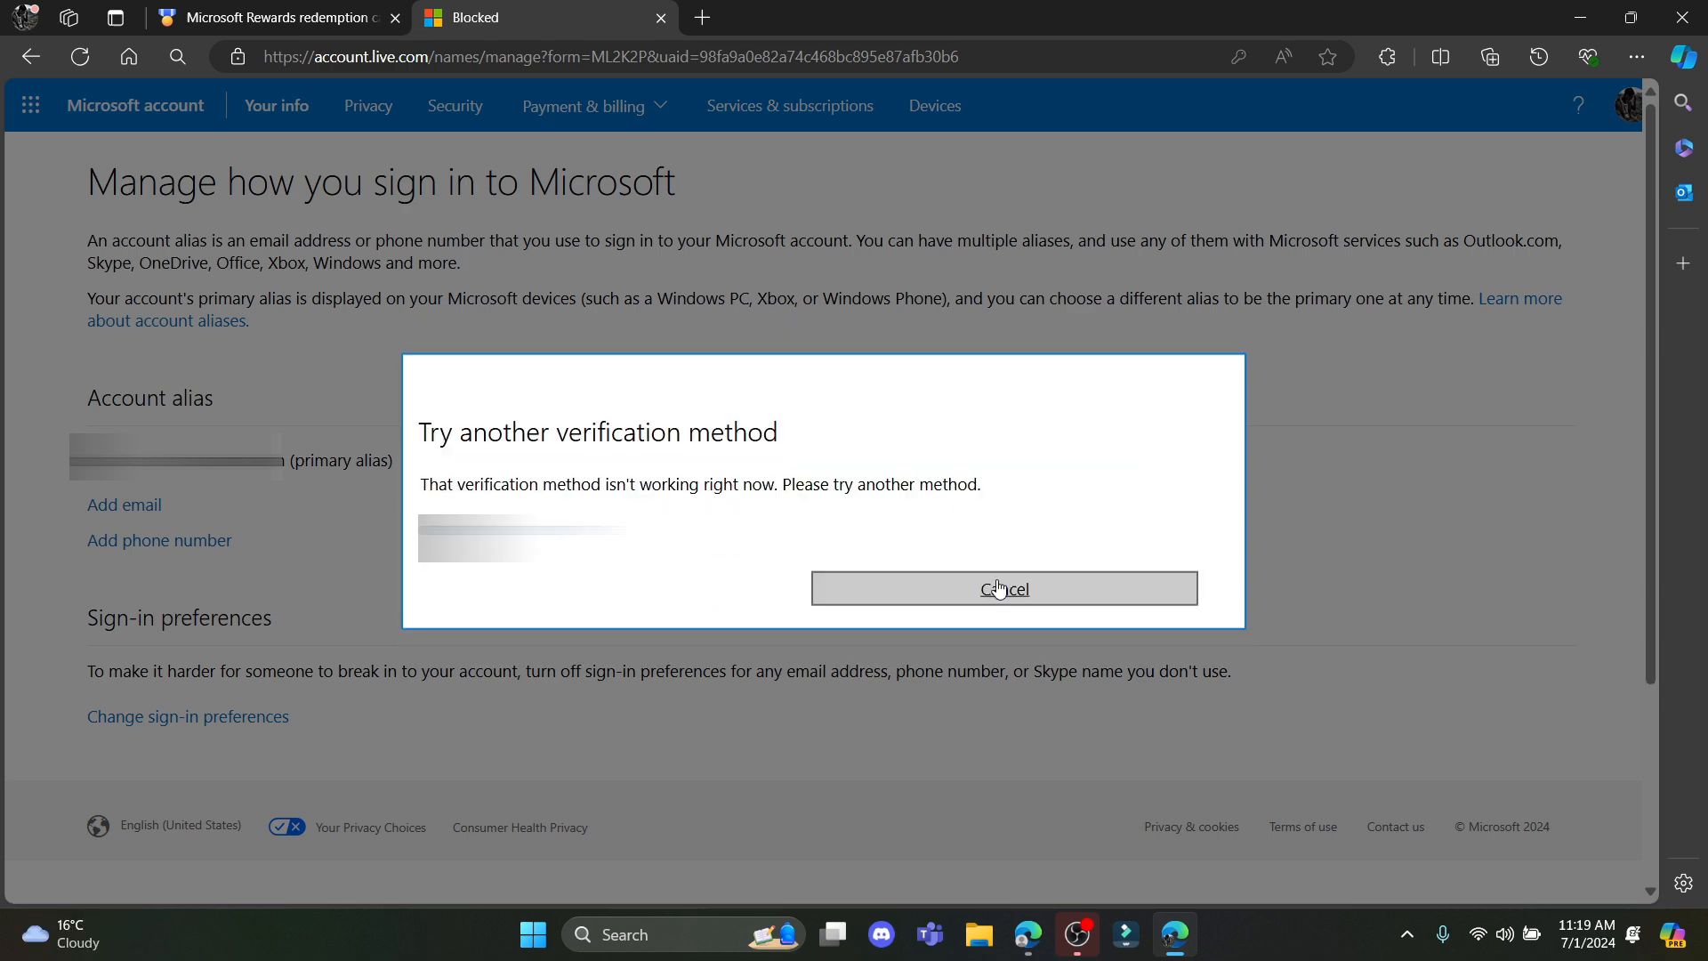
pyautogui.click(1004, 588)
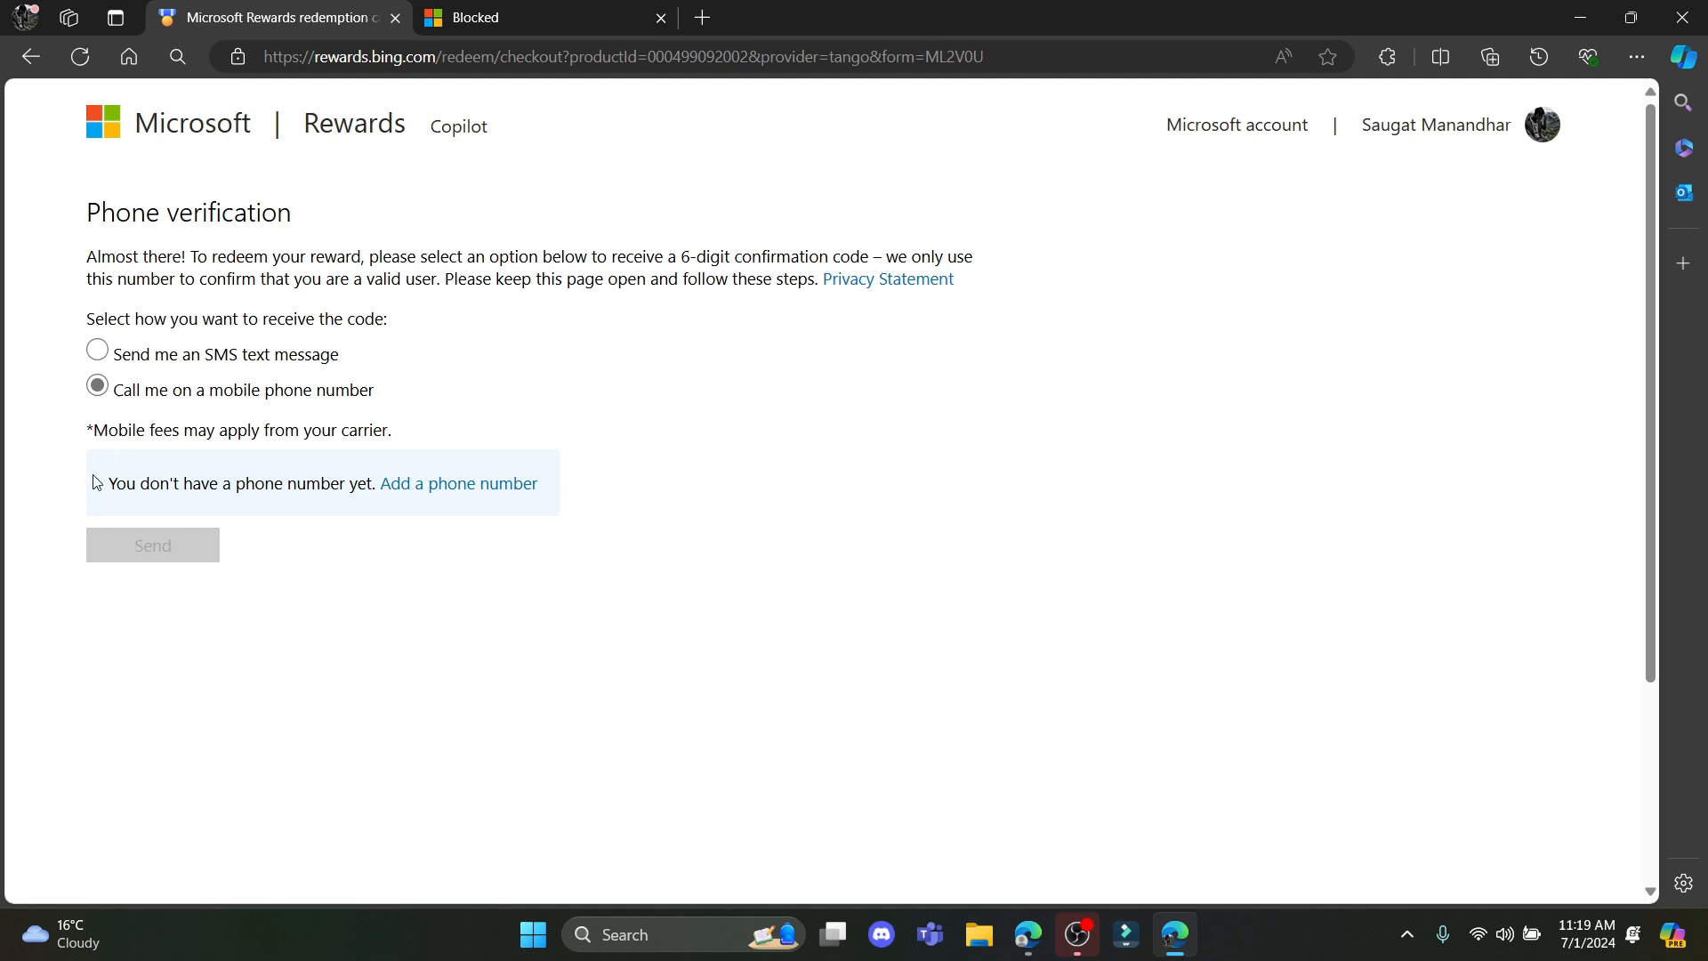
# Step: Choose SMS text message delivery and confirm the 100 Robux Roblox card again
pyautogui.click(97, 354)
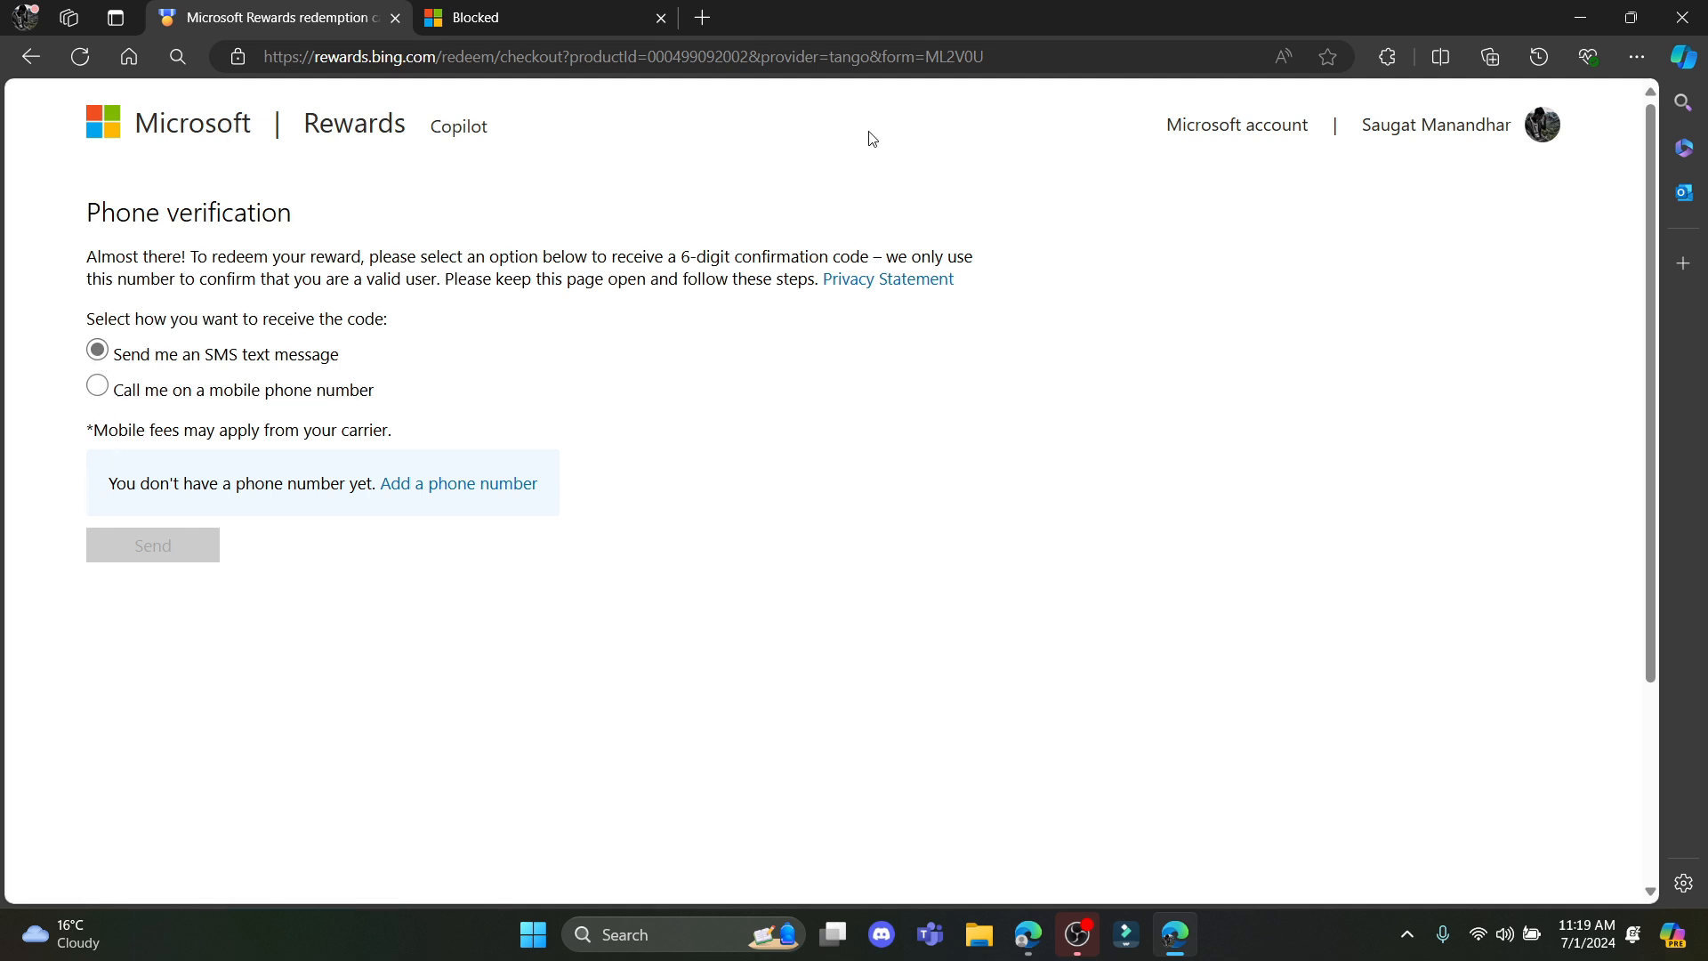
pyautogui.moveTo(29, 57)
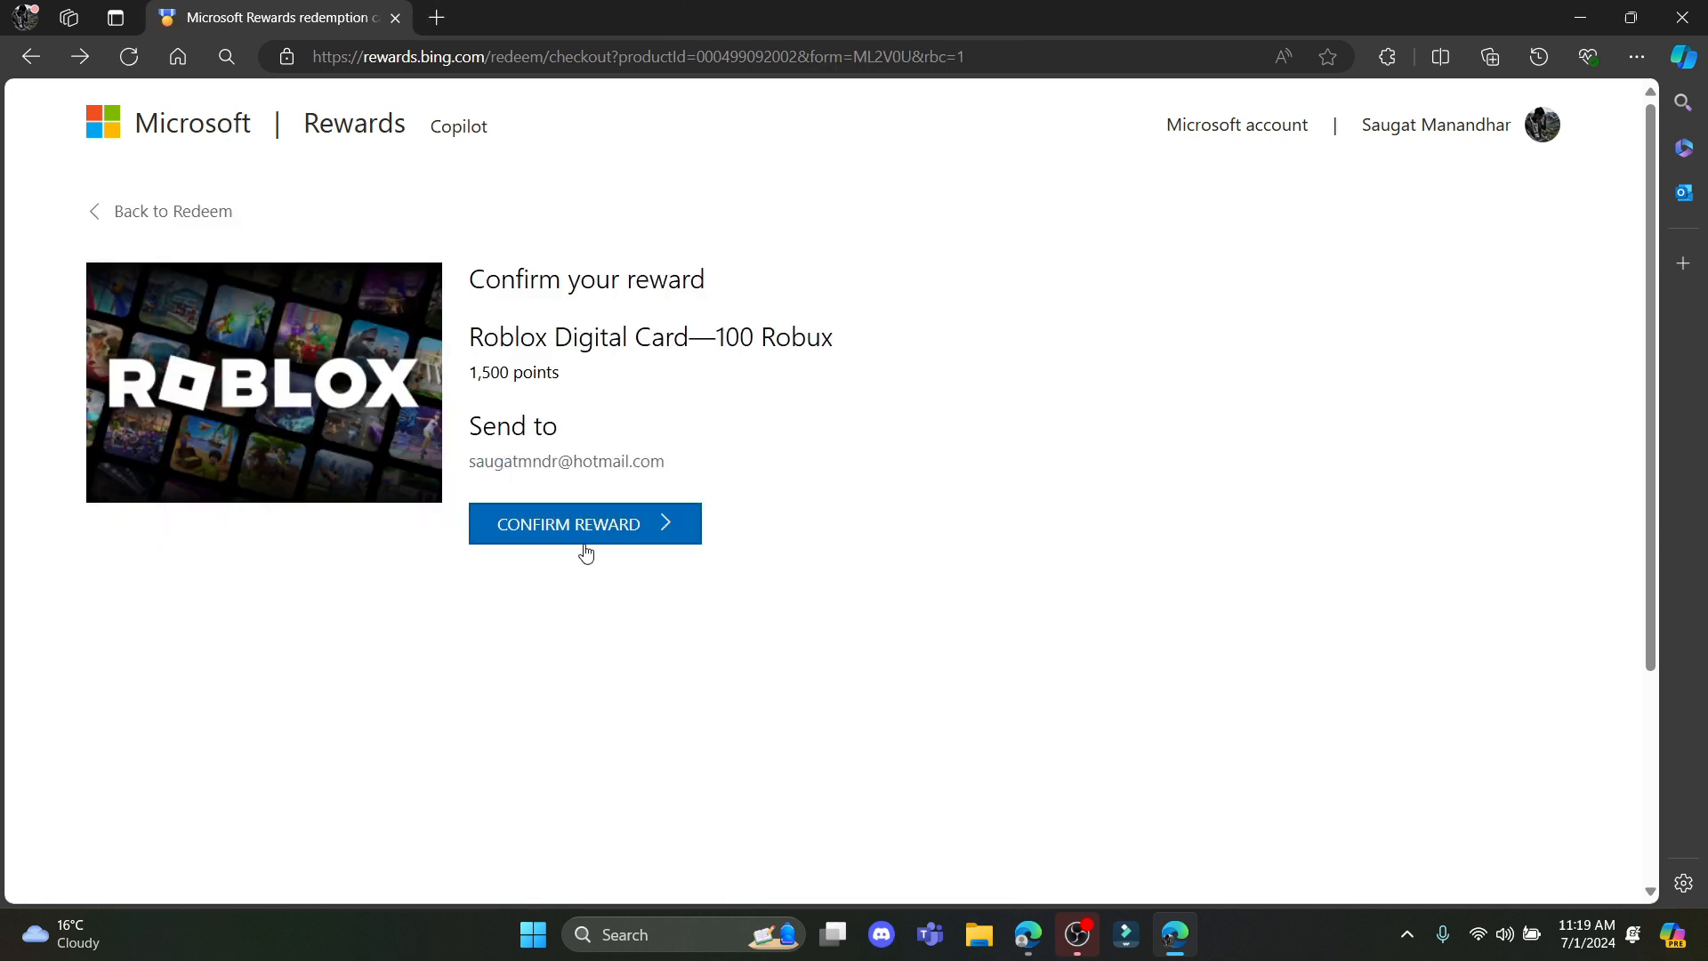
pyautogui.click(585, 524)
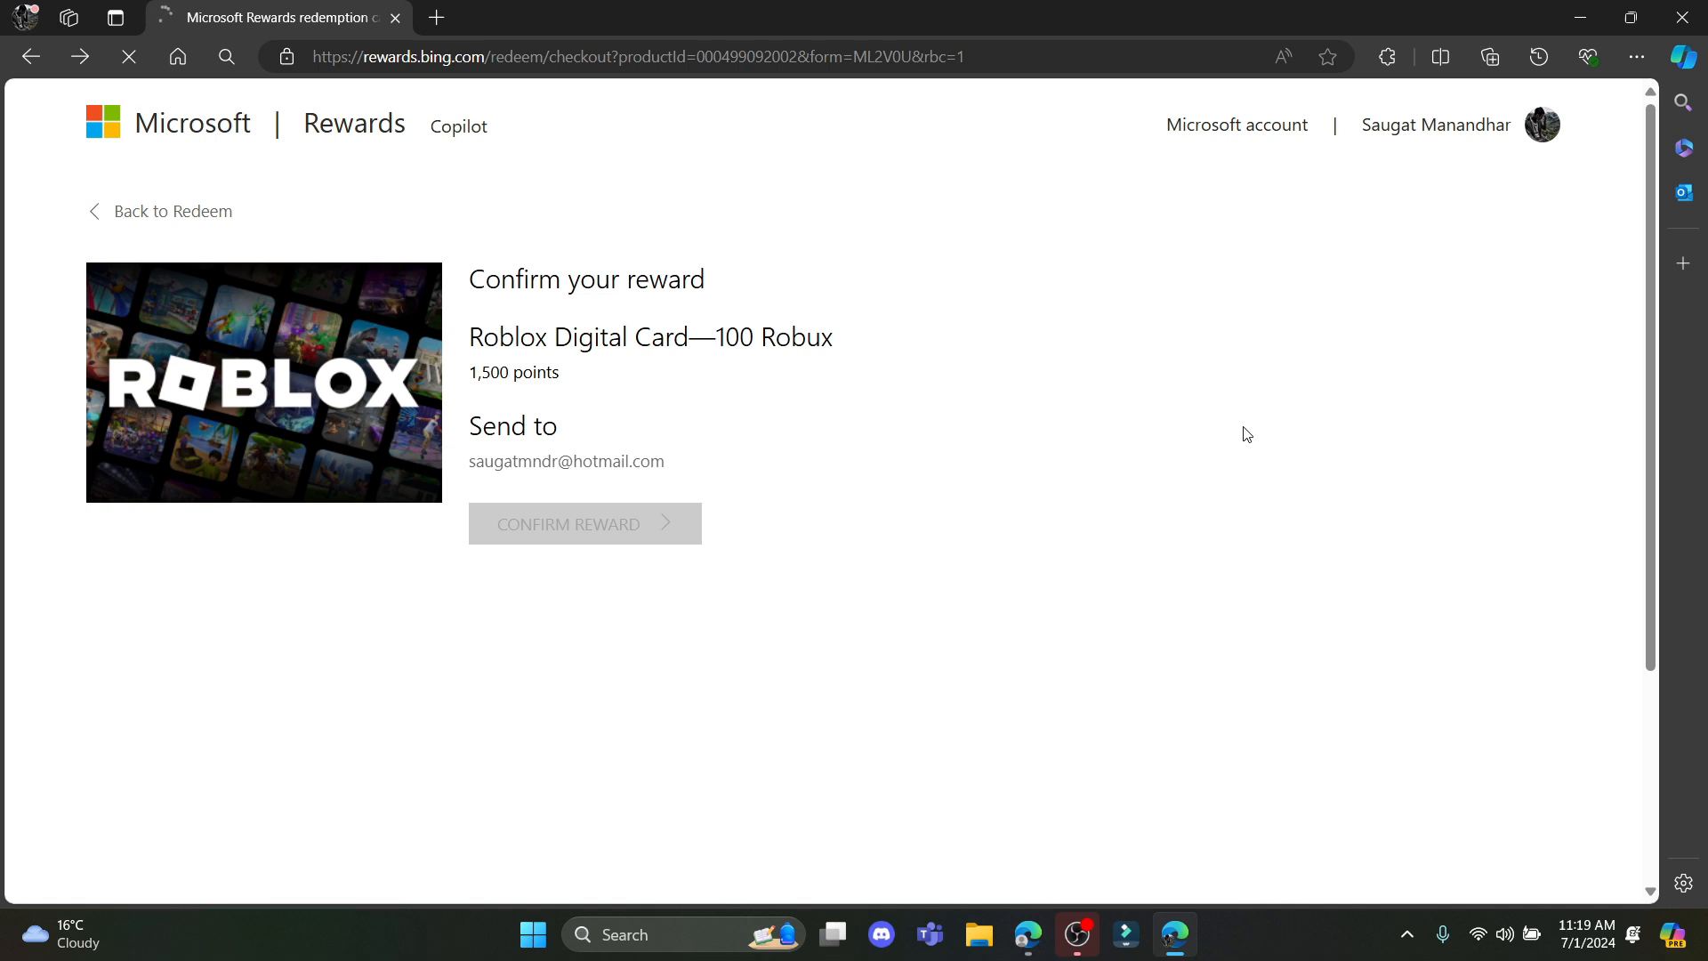
pyautogui.click(583, 523)
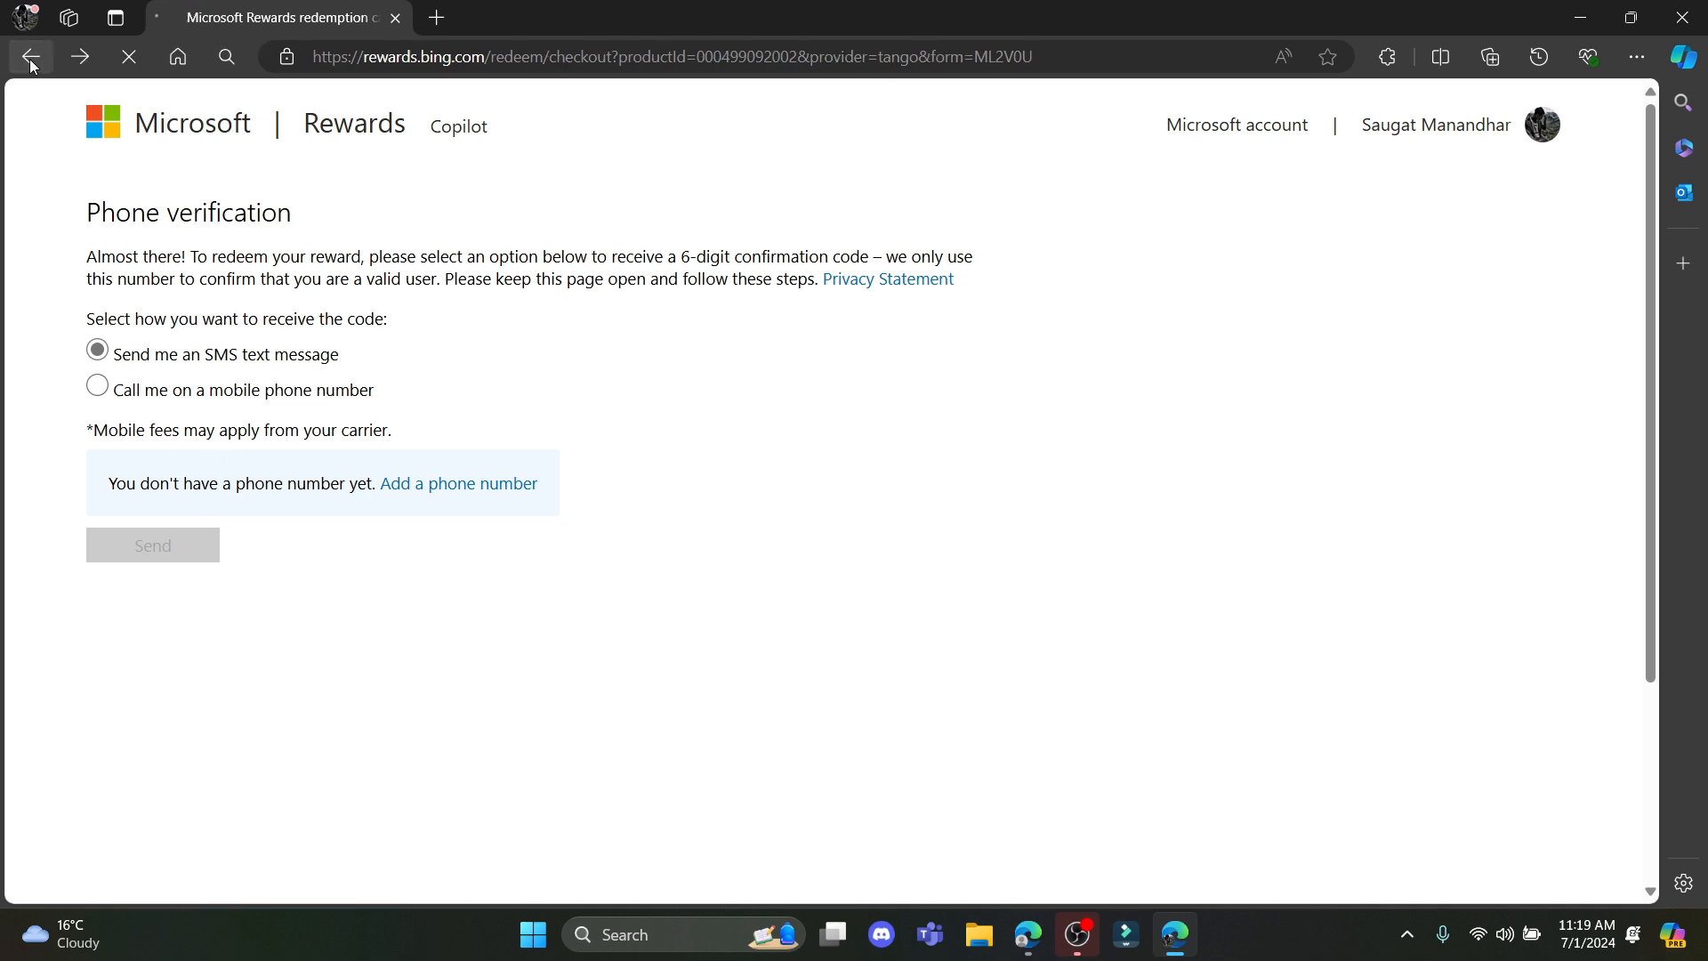
# Step: Go back to the Roblox card page, then open the Rewards dashboard via the logo
pyautogui.click(30, 56)
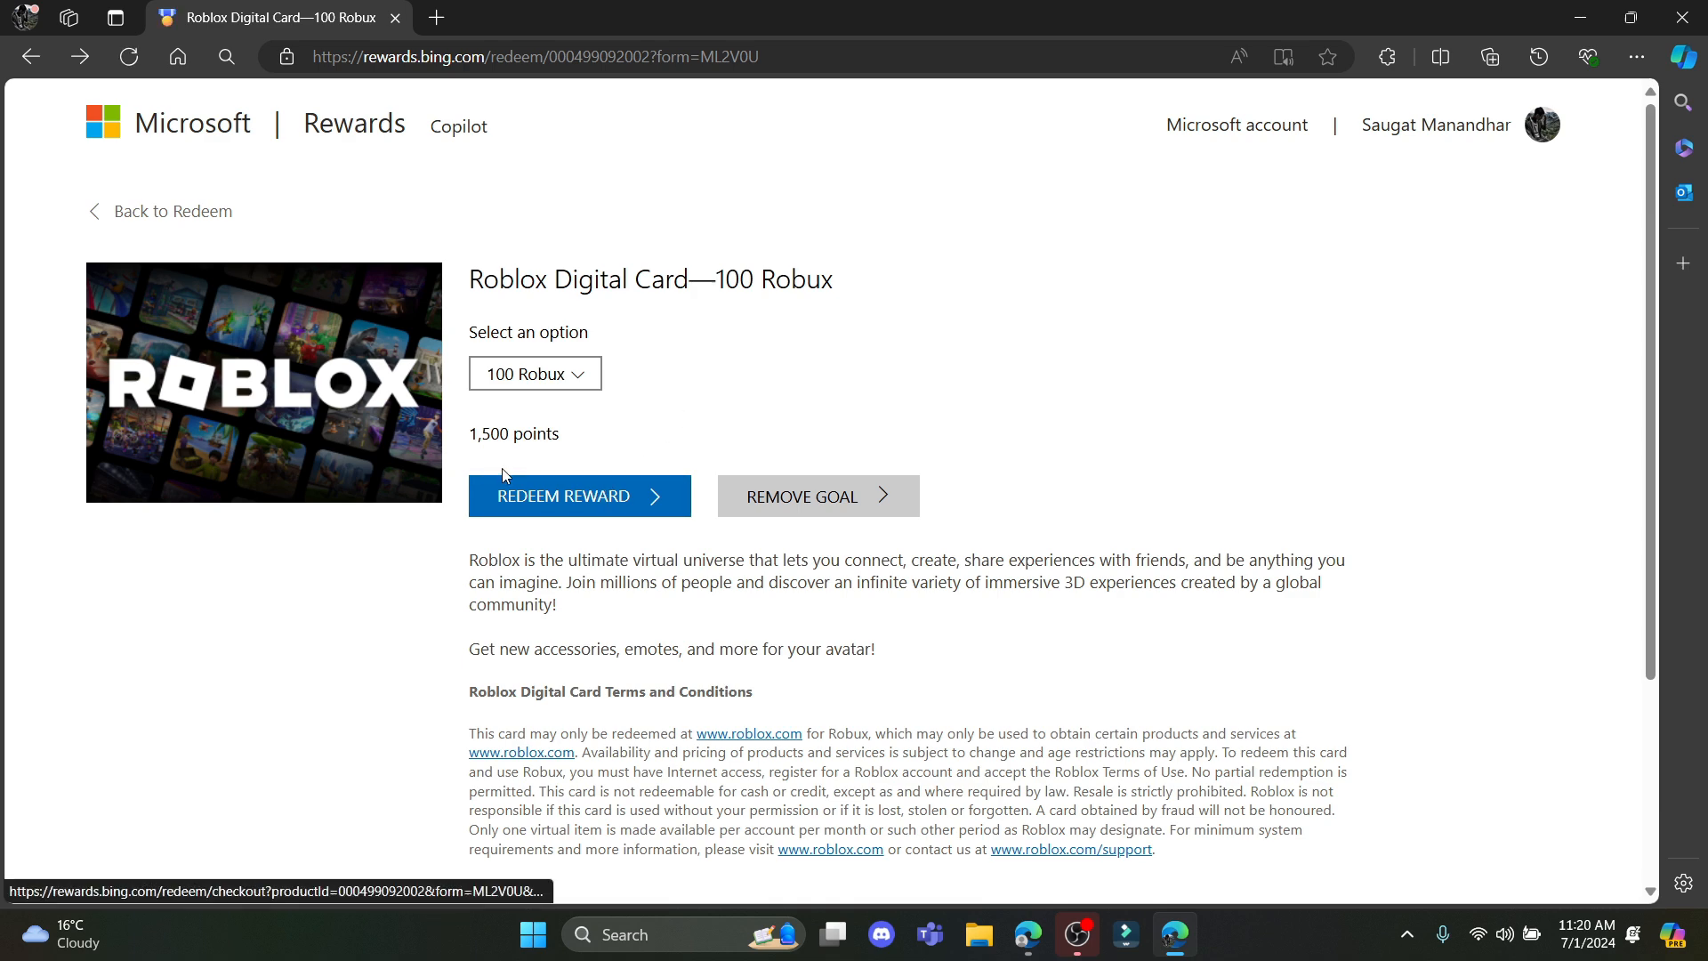
pyautogui.click(563, 496)
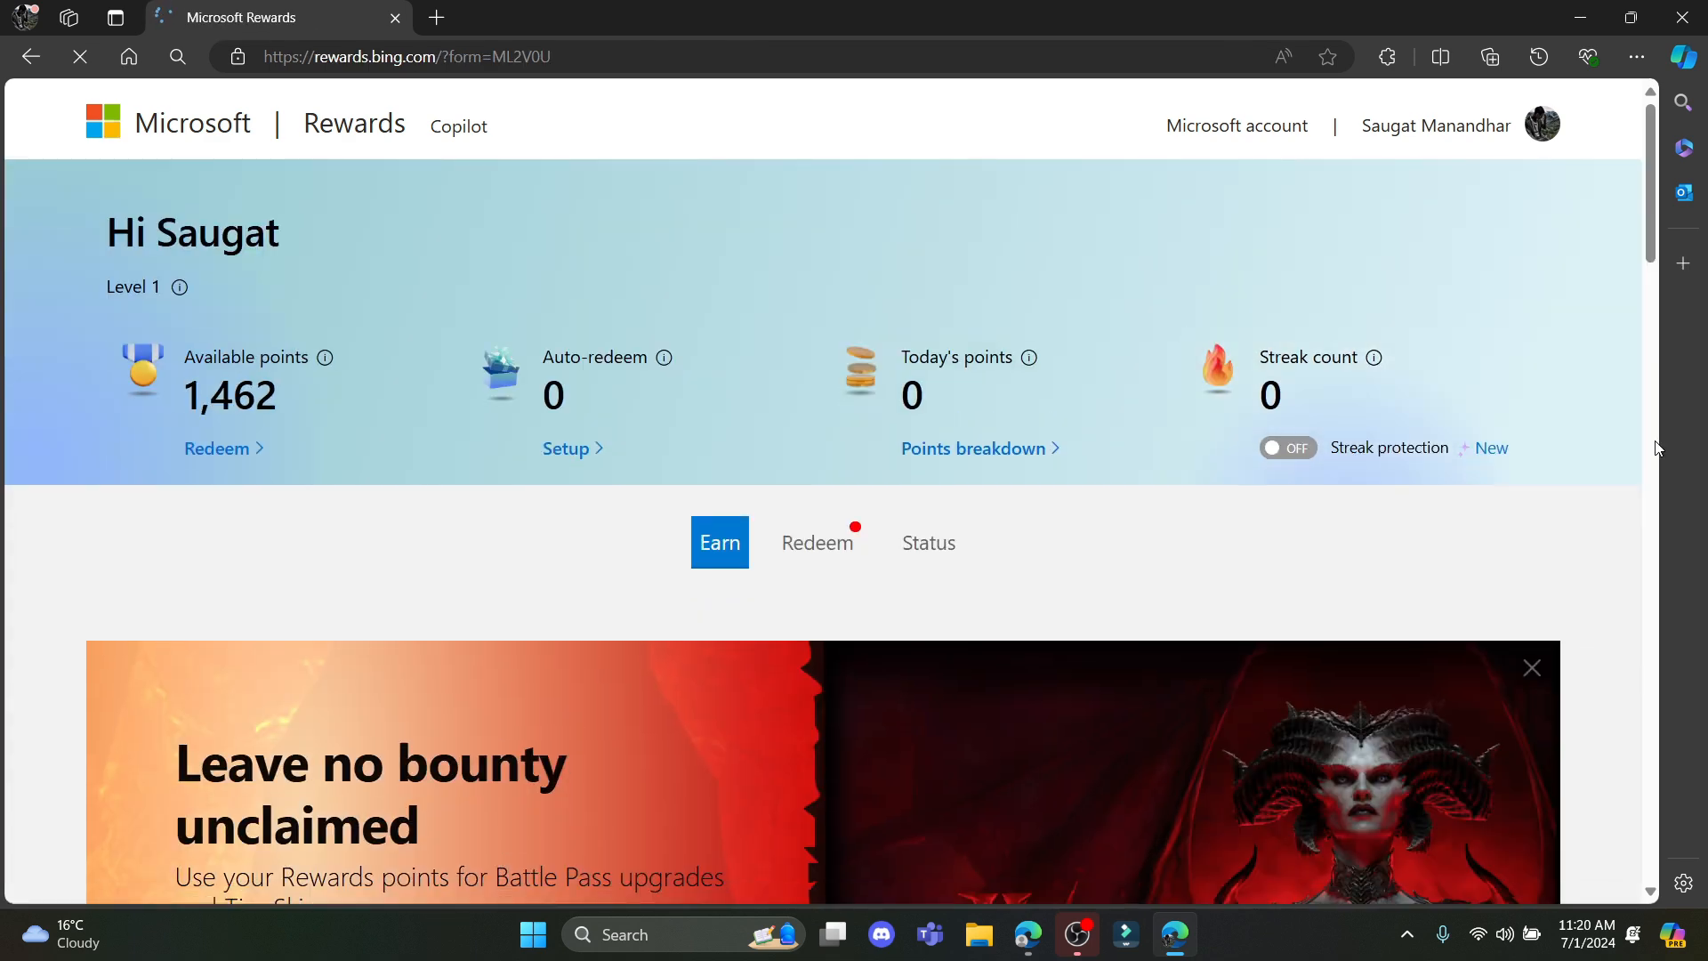
pyautogui.click(78, 57)
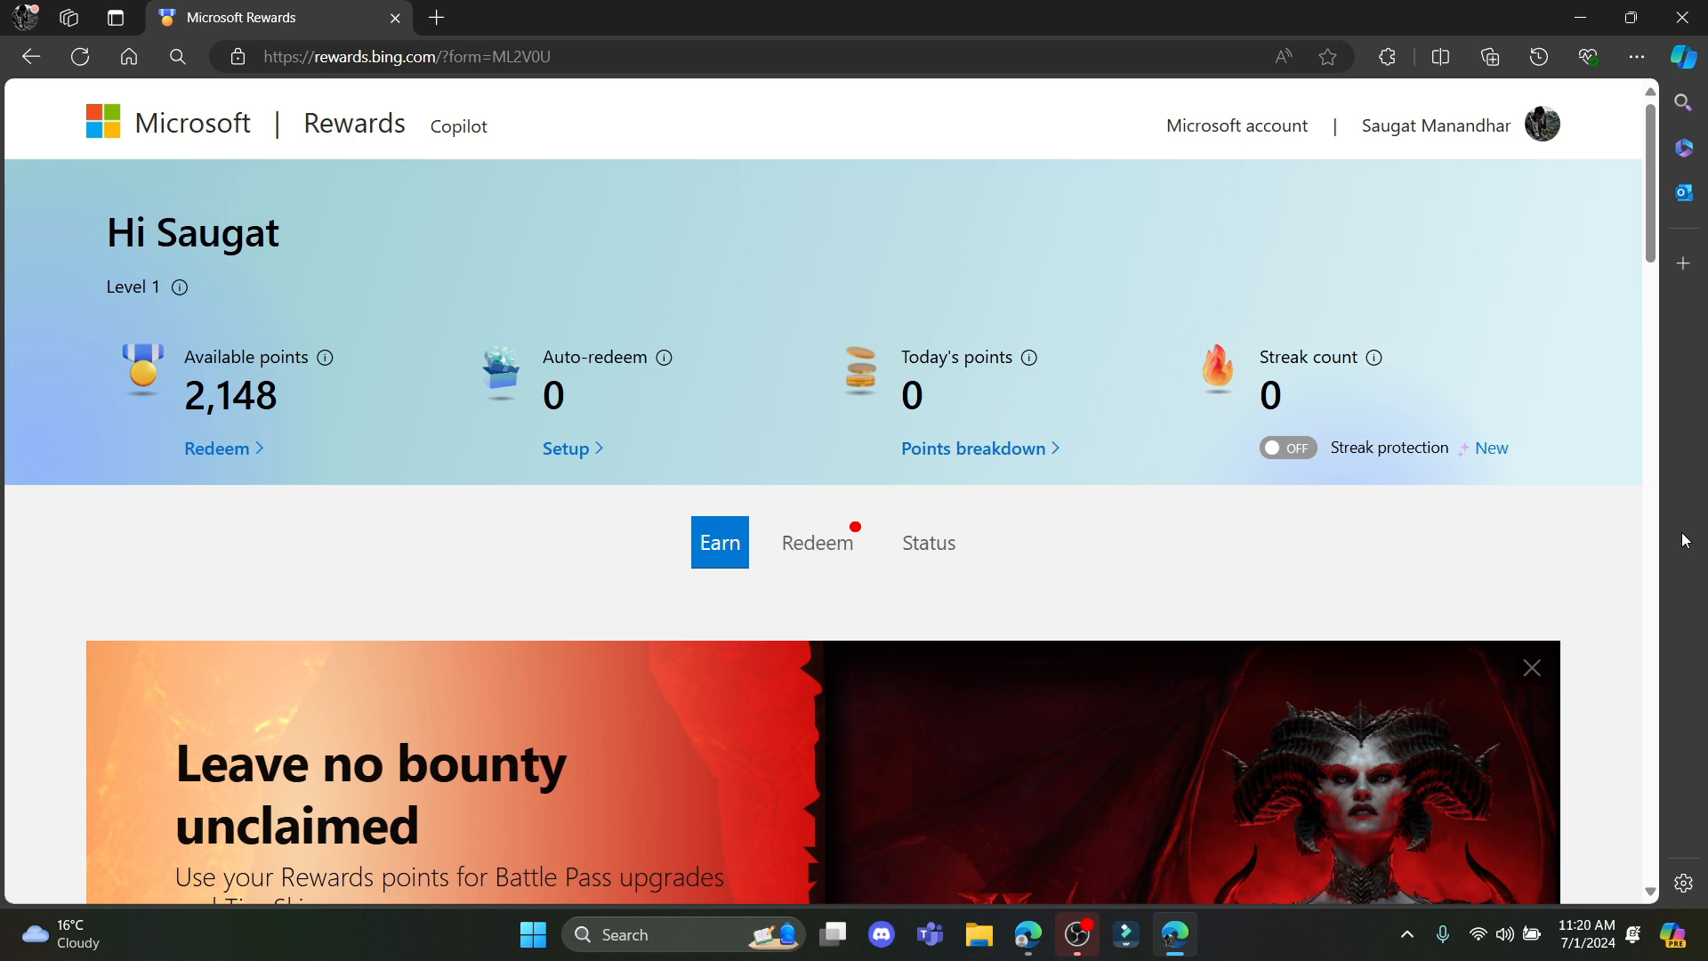